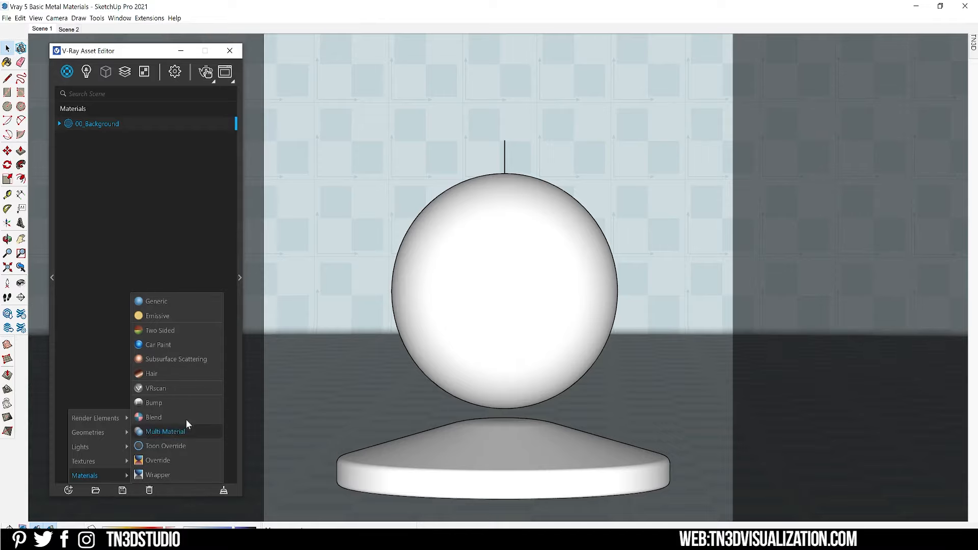
Create a generic V-Ray material with a light grey (~203) diffuse colour.
left_click(156, 301)
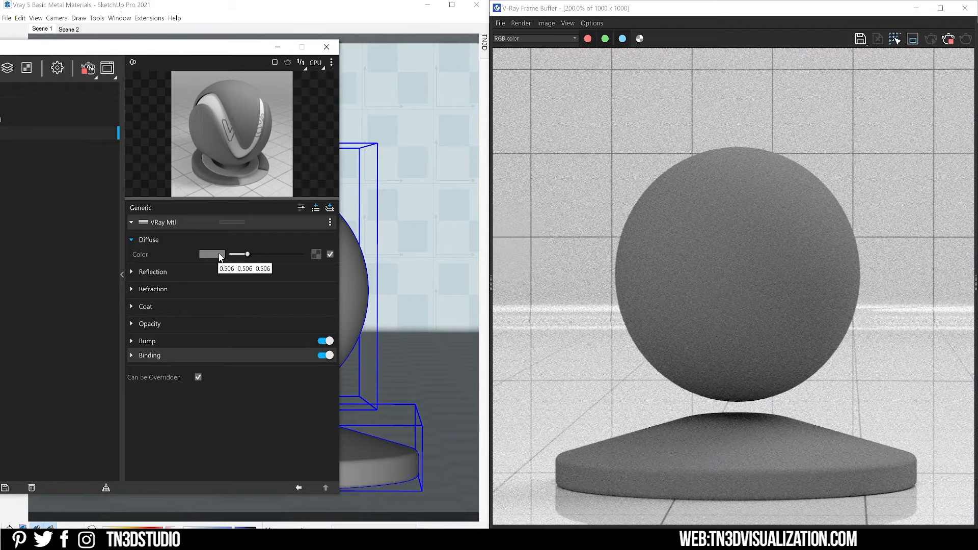
left_click(211, 253)
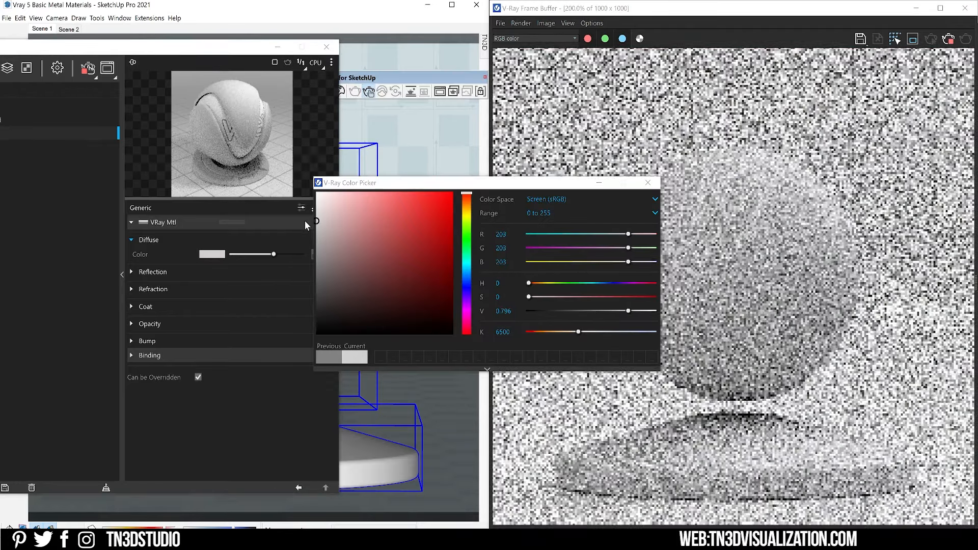
left_click(647, 182)
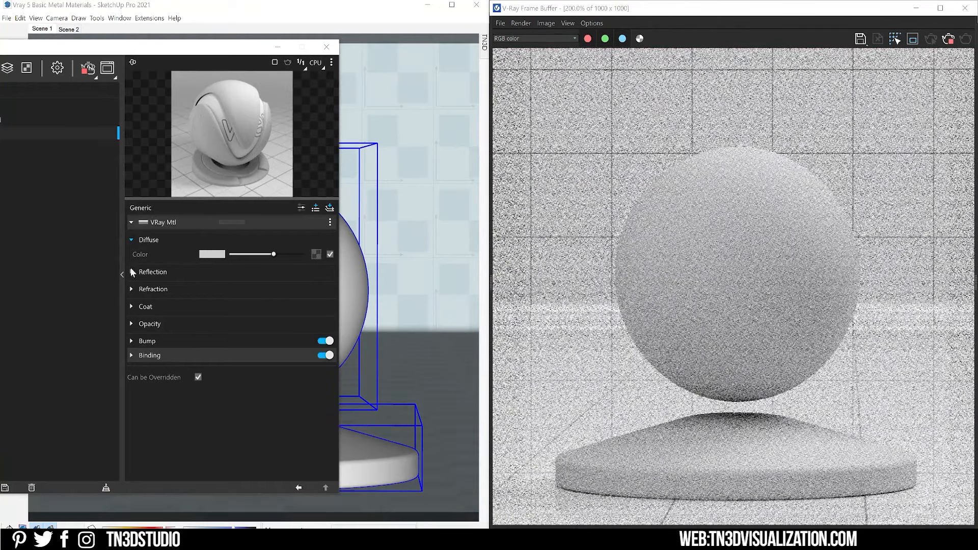
left_click(152, 272)
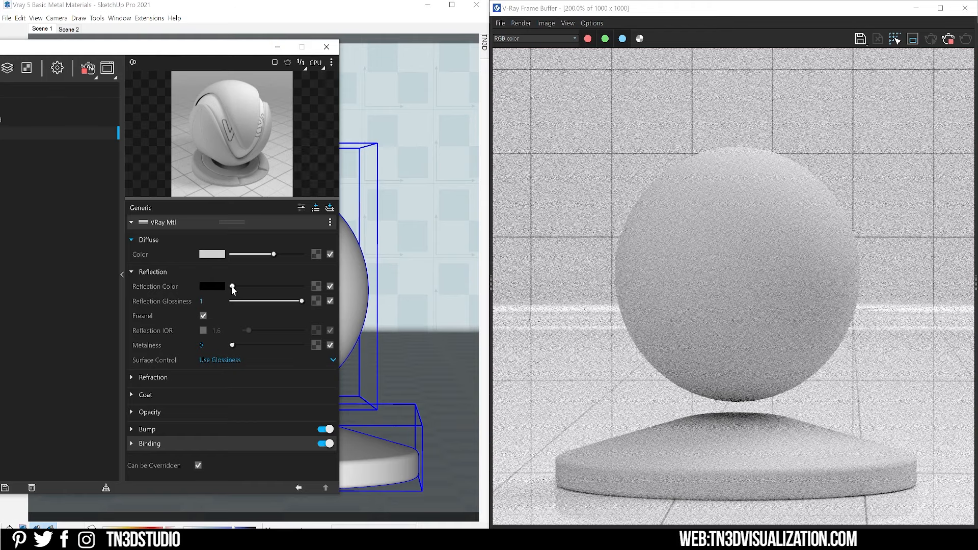
Raise the reflection colour to full white and enable a custom reflection IOR.
left_click_drag(232, 287, 294, 286)
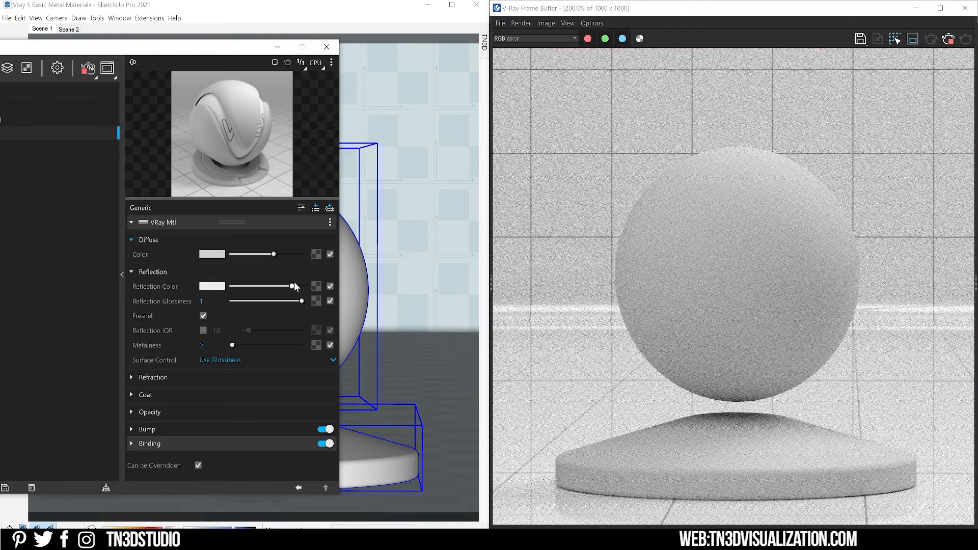
left_click_drag(293, 286, 303, 286)
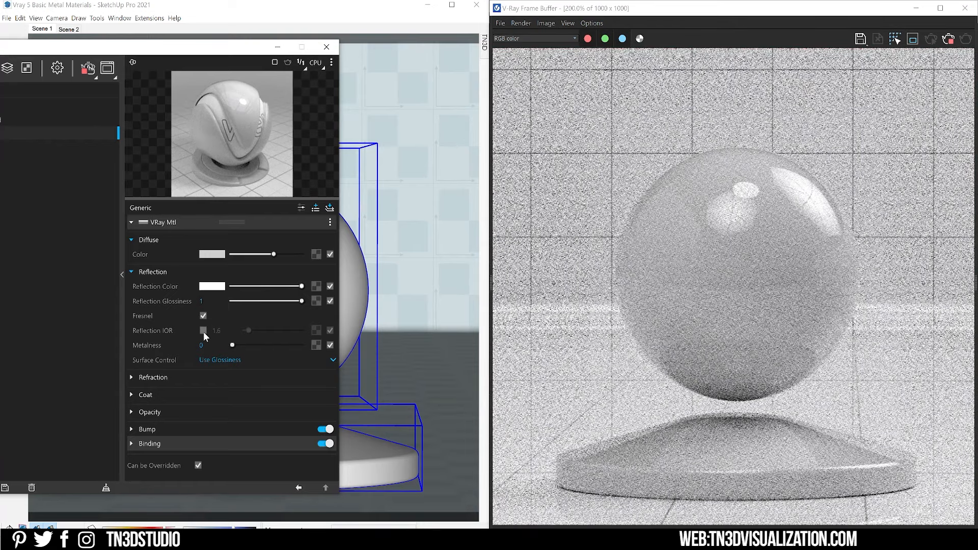
left_click(203, 330)
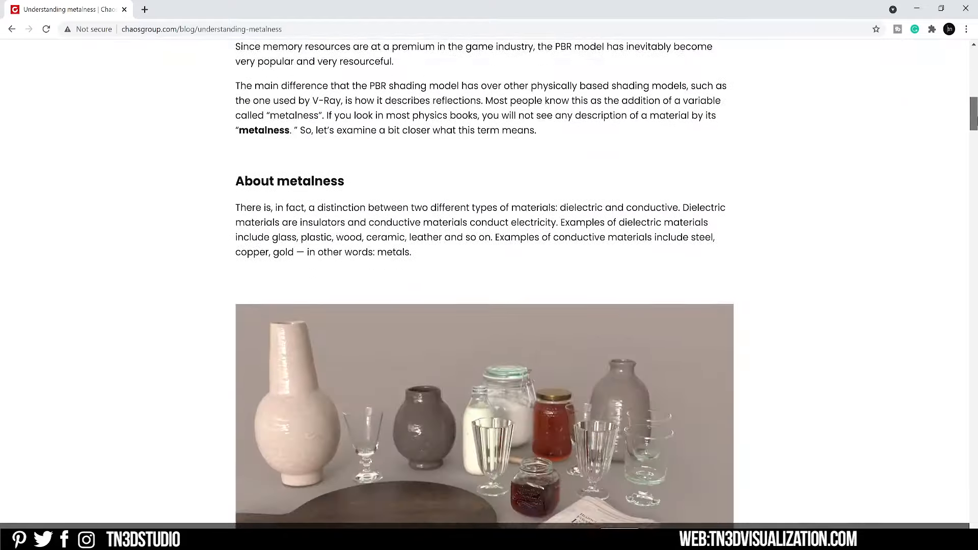
Scroll the Chaos metalness article down to its table of metal colours and IOR values.
scroll("down", 3)
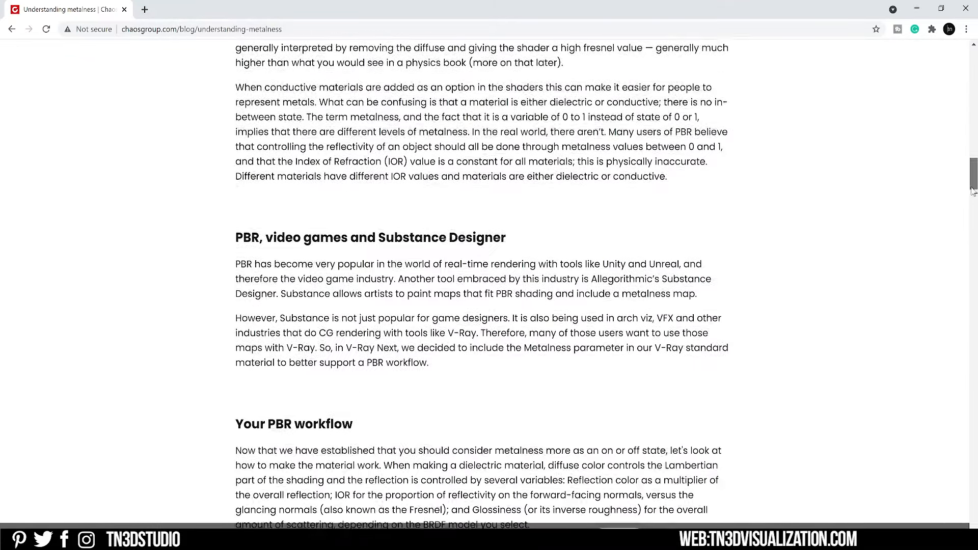
scroll("down", 3)
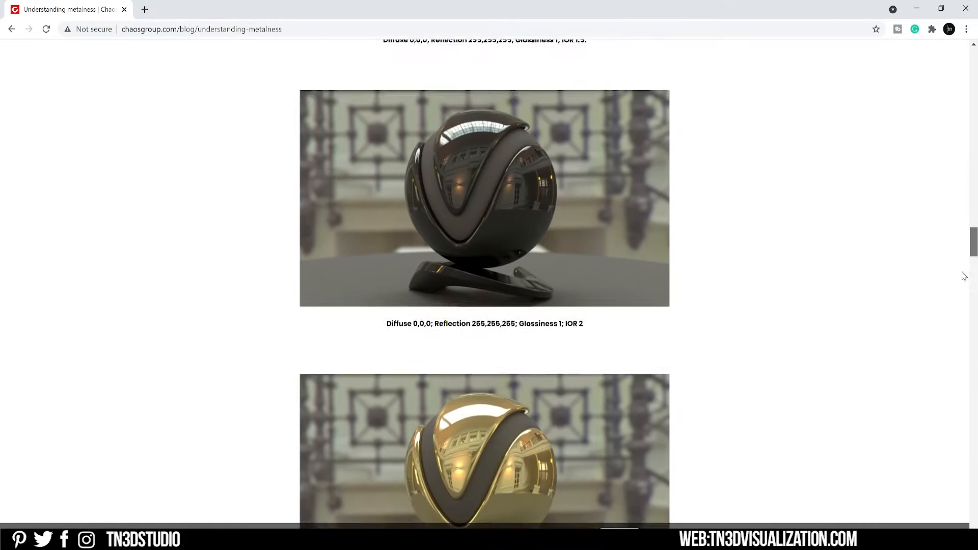
scroll("down", 3)
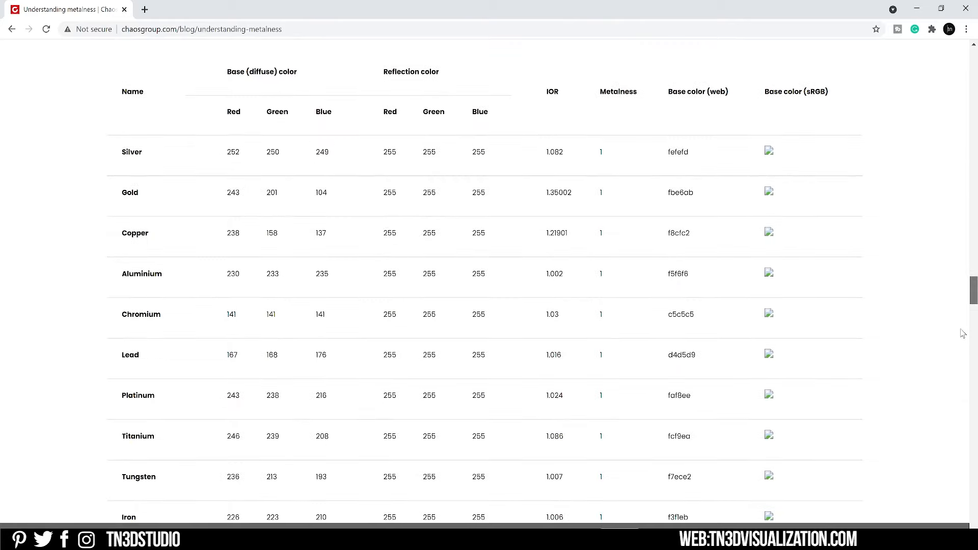
mouse_move(155, 161)
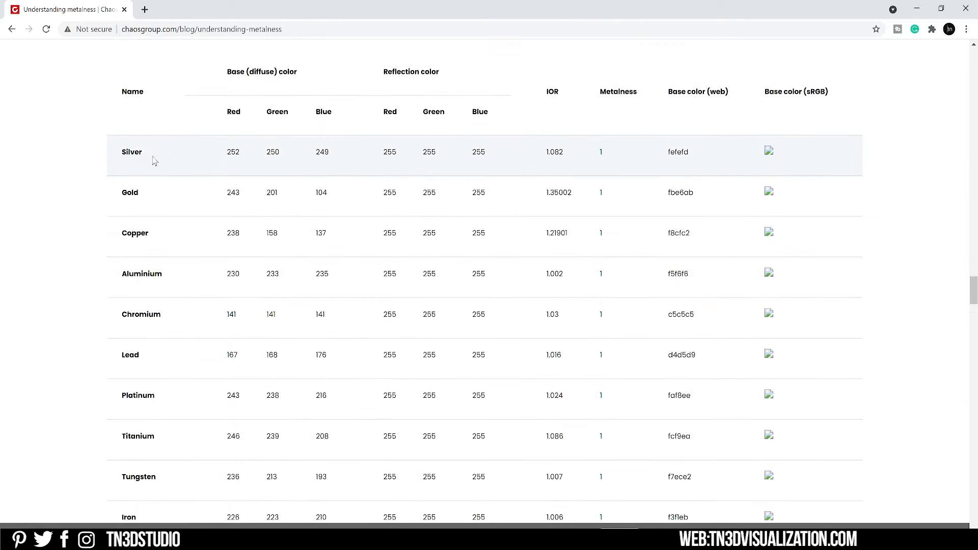
mouse_move(548, 156)
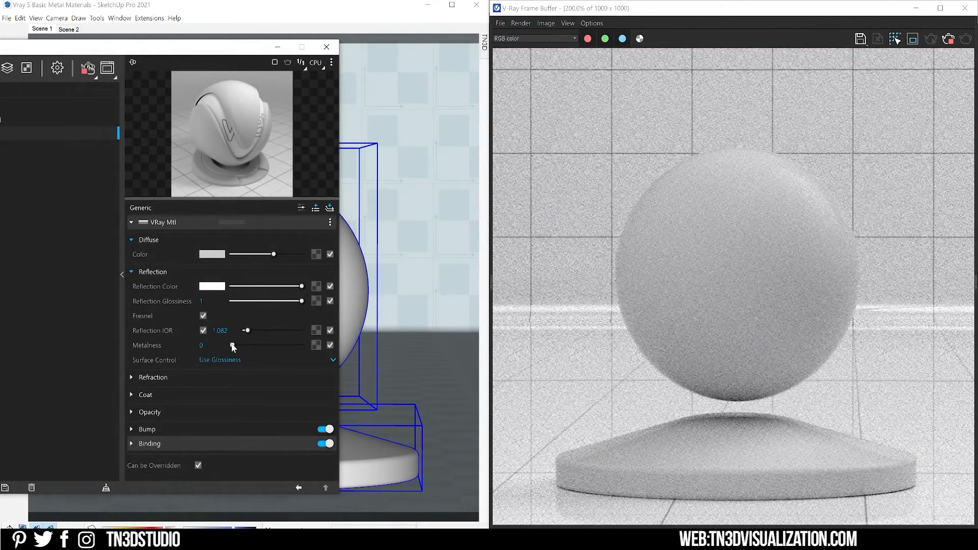
Set metalness to 1 and reflection glossiness to 0.9 for polished silver.
left_click_drag(233, 344, 240, 345)
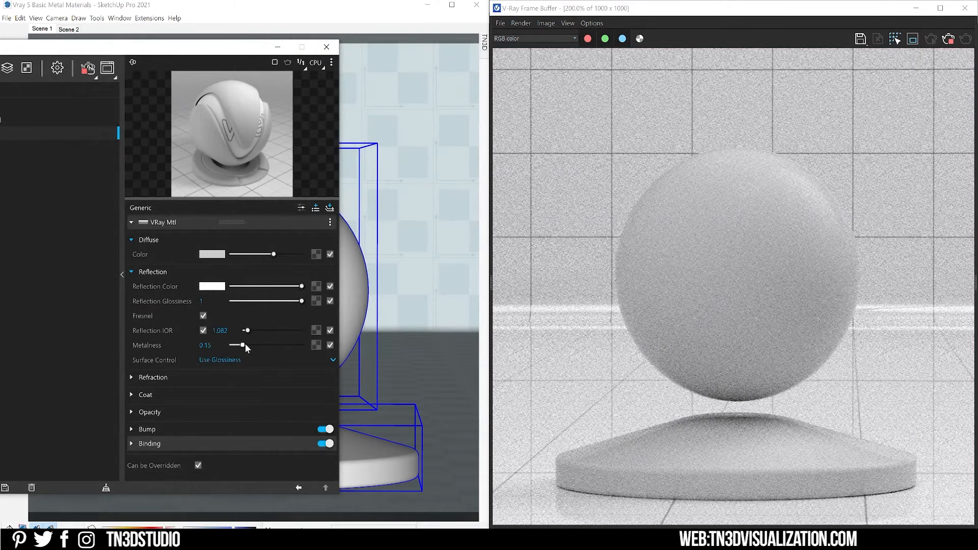
left_click_drag(240, 345, 301, 345)
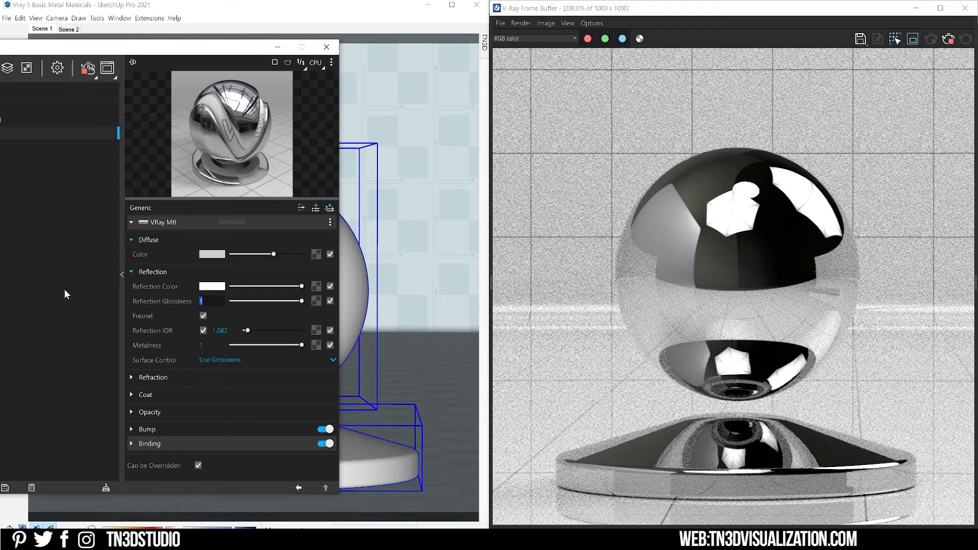
type(".9")
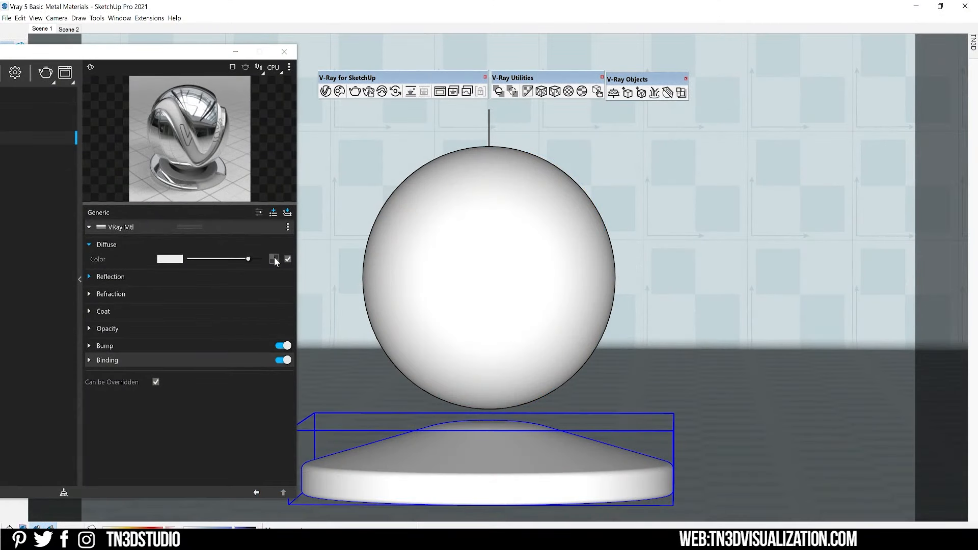
Apply a Falloff texture to diffuse, darkening Color B and lightening Color A.
left_click(274, 258)
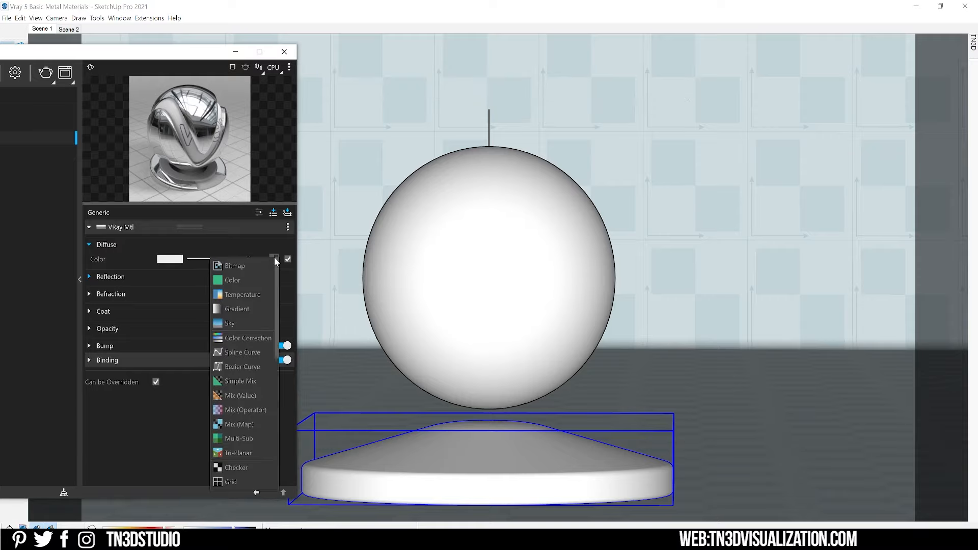
scroll("down", 3)
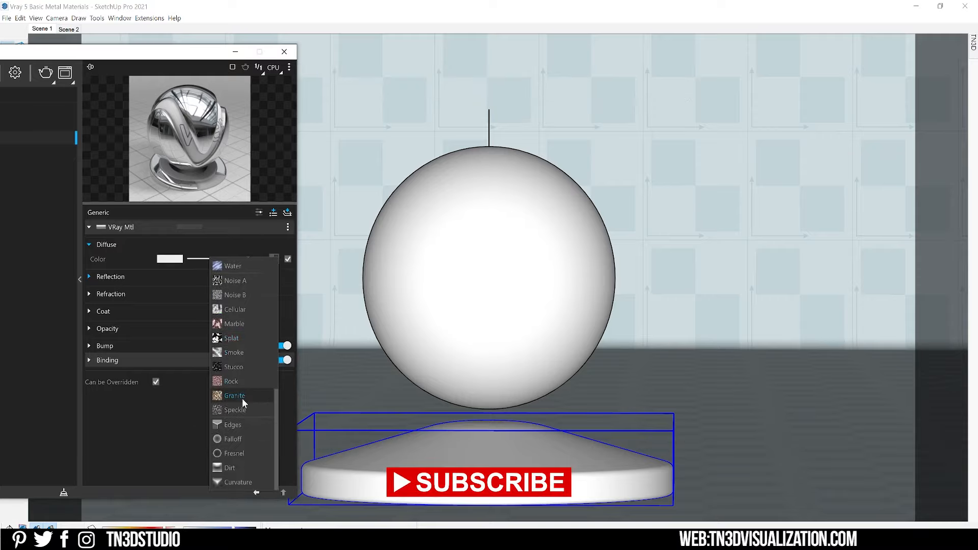
left_click(233, 439)
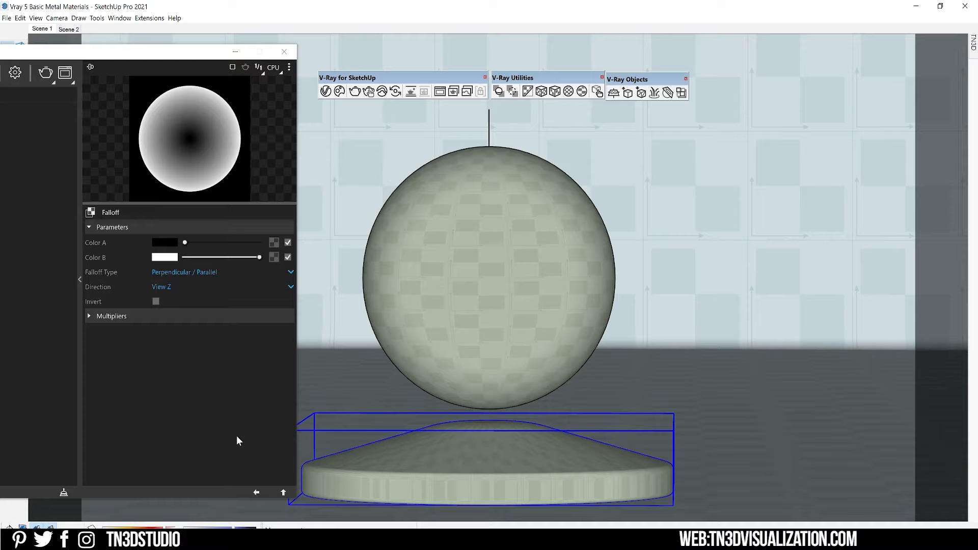
mouse_move(228, 416)
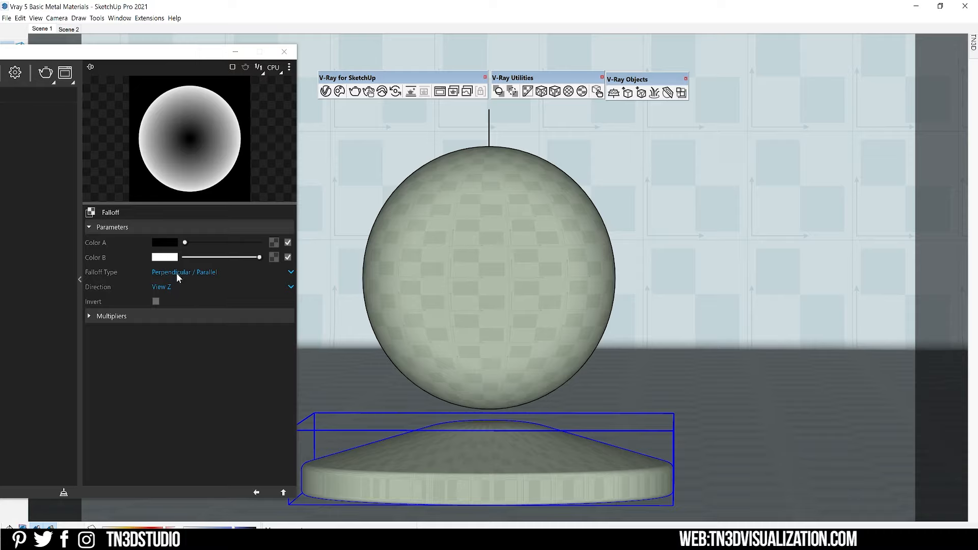
left_click_drag(184, 242, 204, 242)
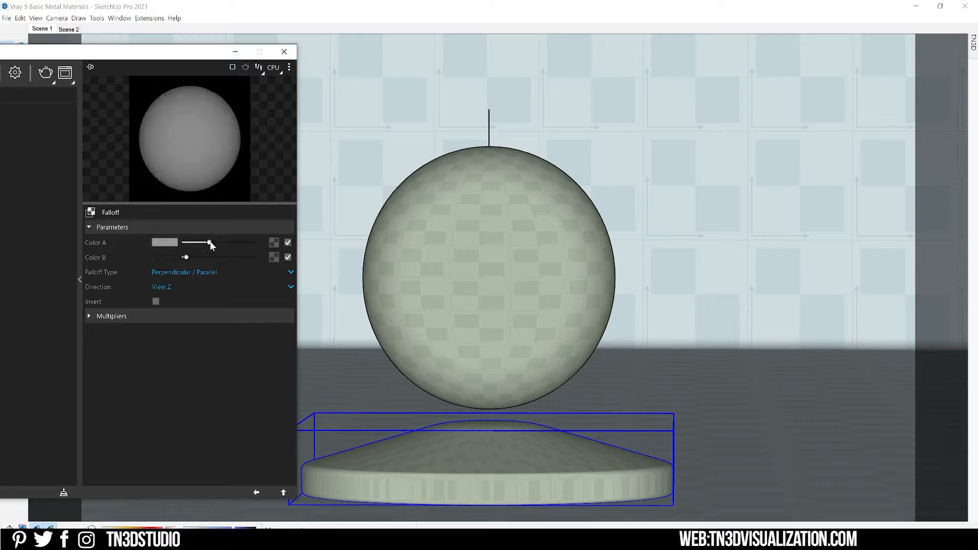
left_click_drag(209, 242, 225, 242)
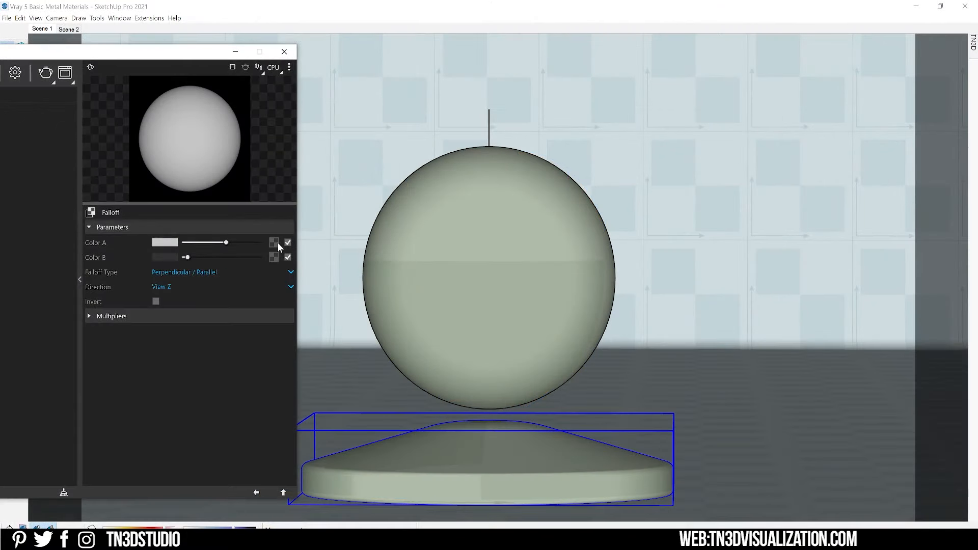
Load a Noise A texture and set its Color B to a purple shade.
left_click(275, 243)
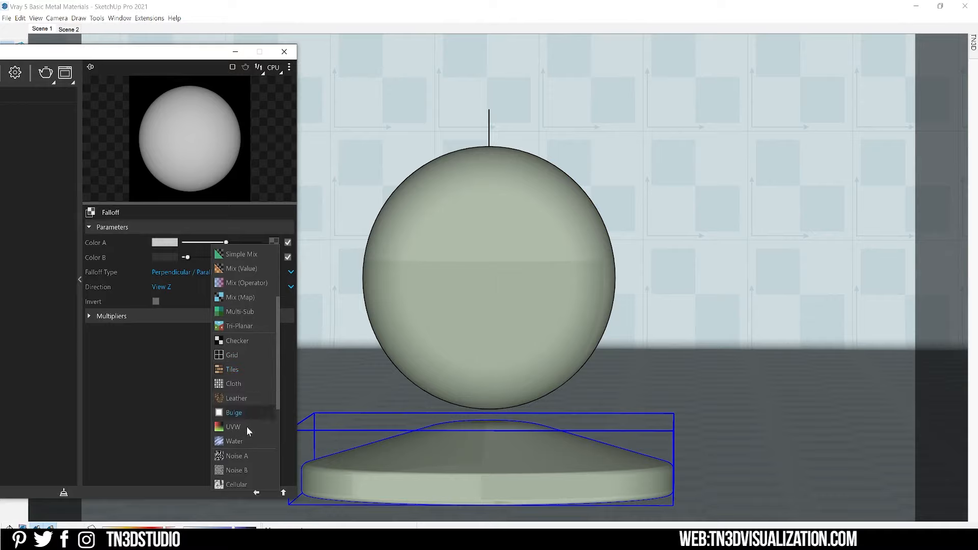
left_click(236, 456)
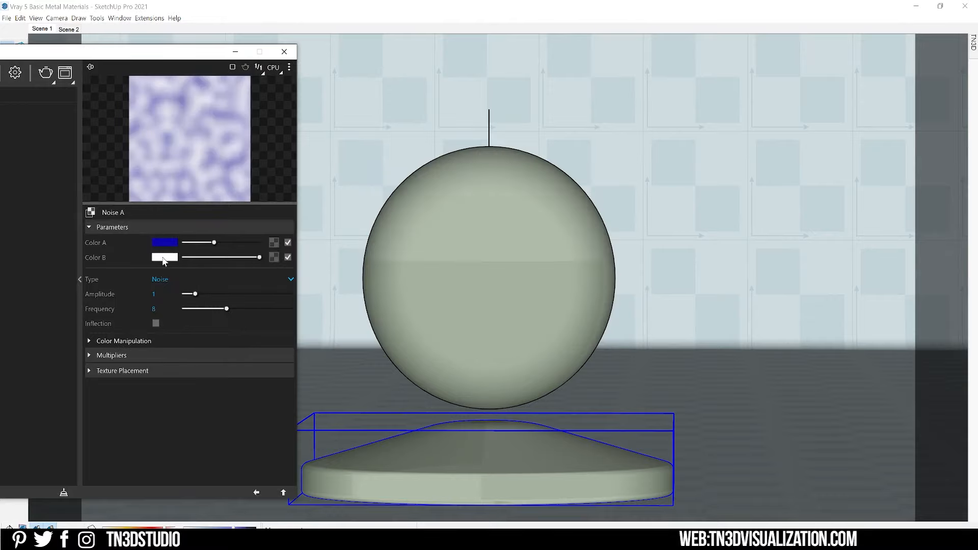
left_click(165, 256)
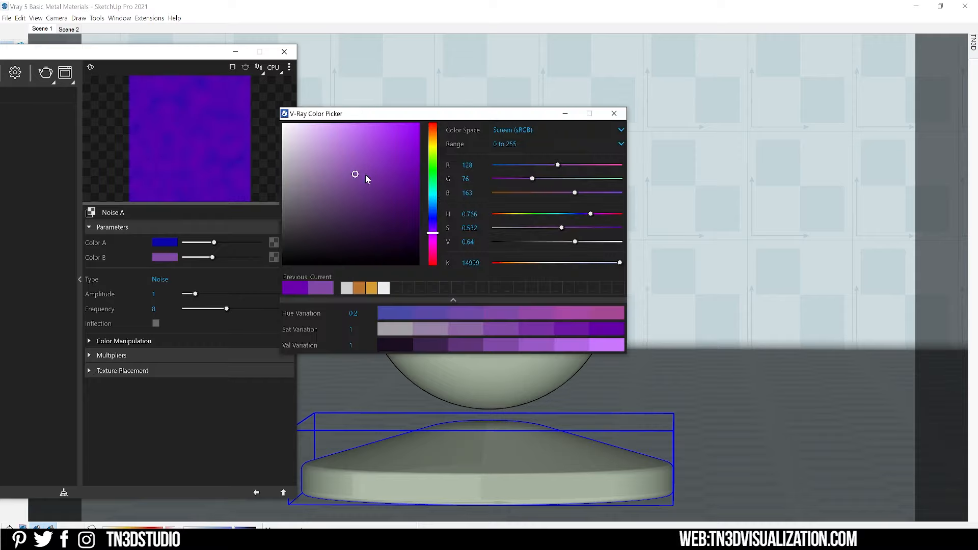
left_click(434, 180)
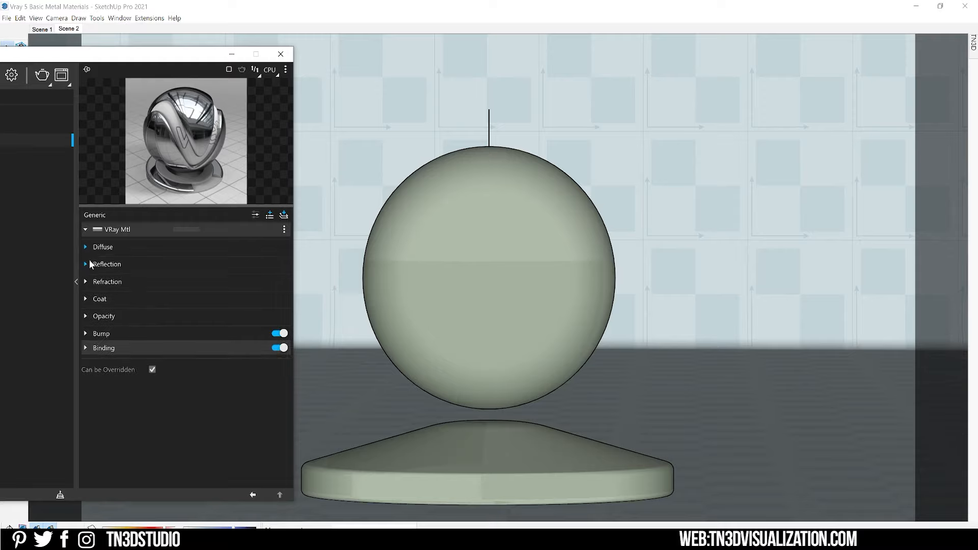
Expand the material's Reflection rollout and select the Reflection Glossiness field.
left_click(86, 264)
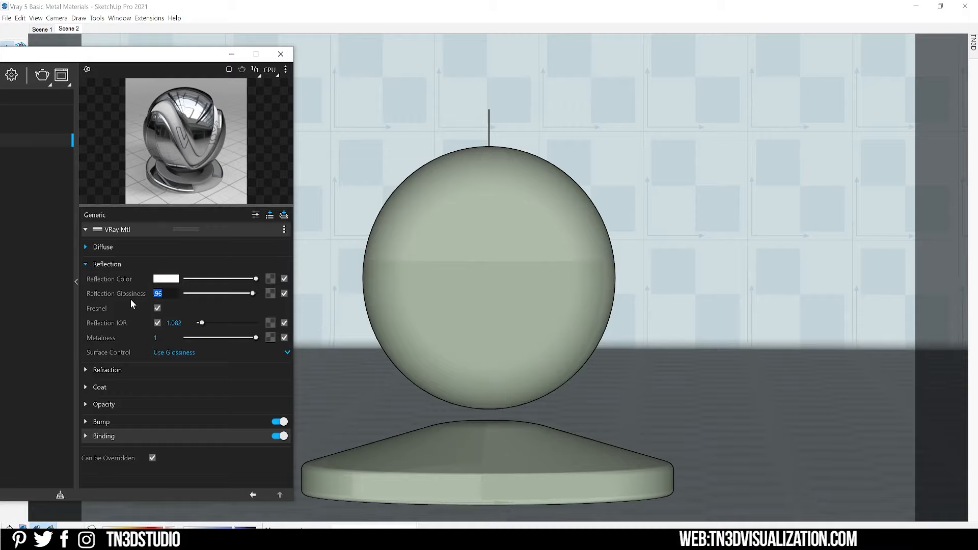
left_click(165, 293)
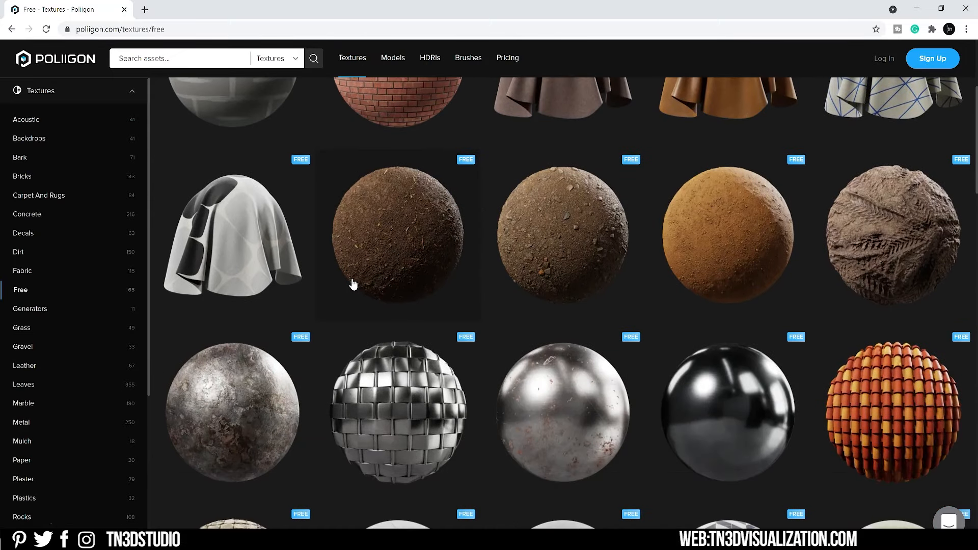
Scroll through Poliigon's free textures catalogue.
scroll("down", 3)
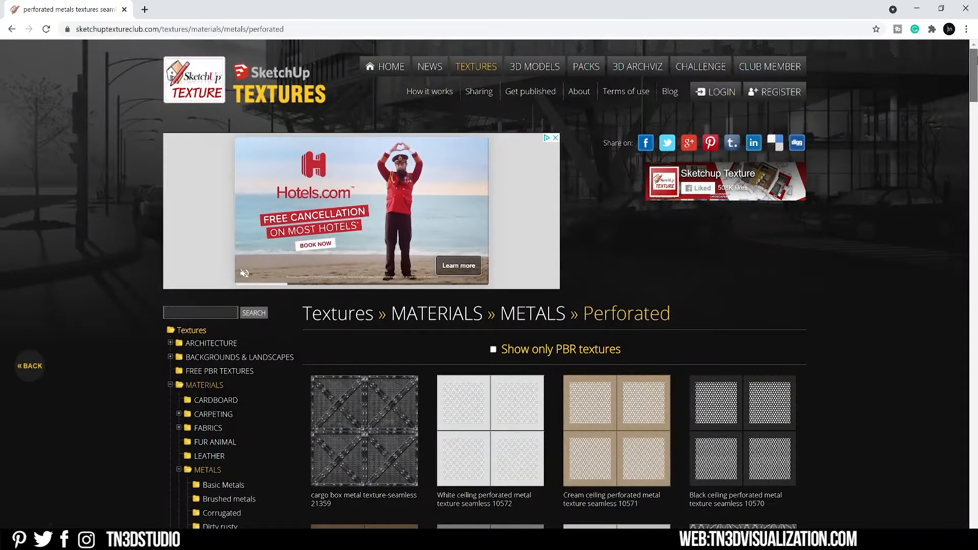
scroll("down", 3)
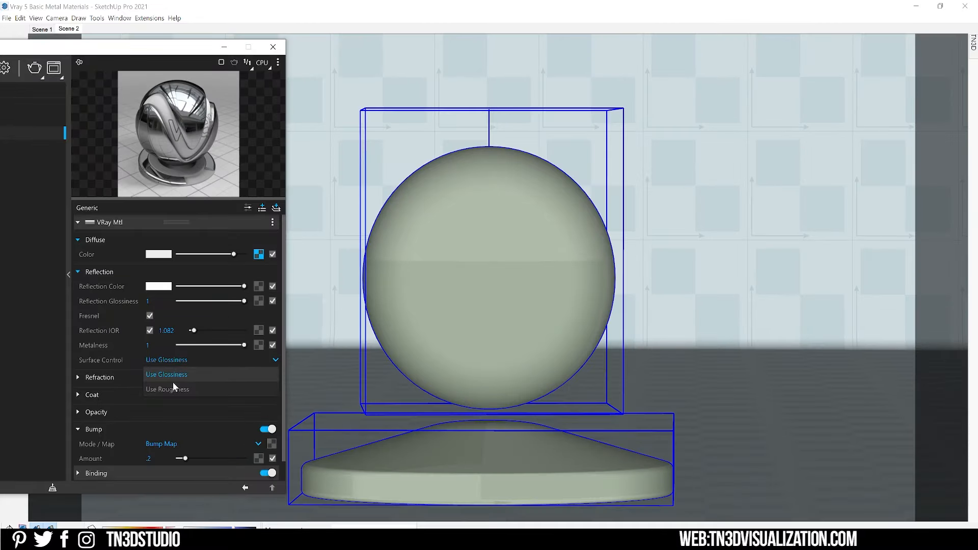
Switch Surface Control to Use Roughness and load a scratch bitmap as the roughness map.
left_click(167, 389)
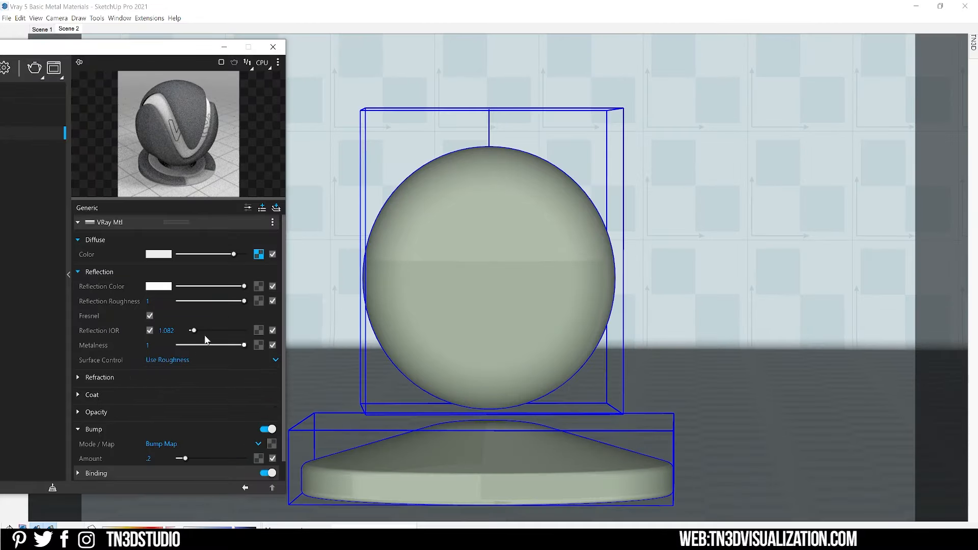
left_click(258, 254)
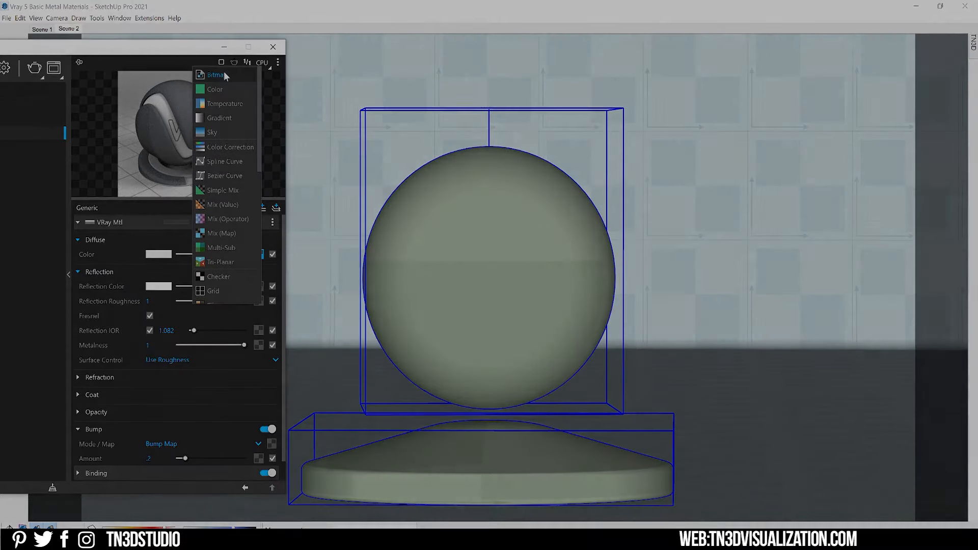
left_click(215, 75)
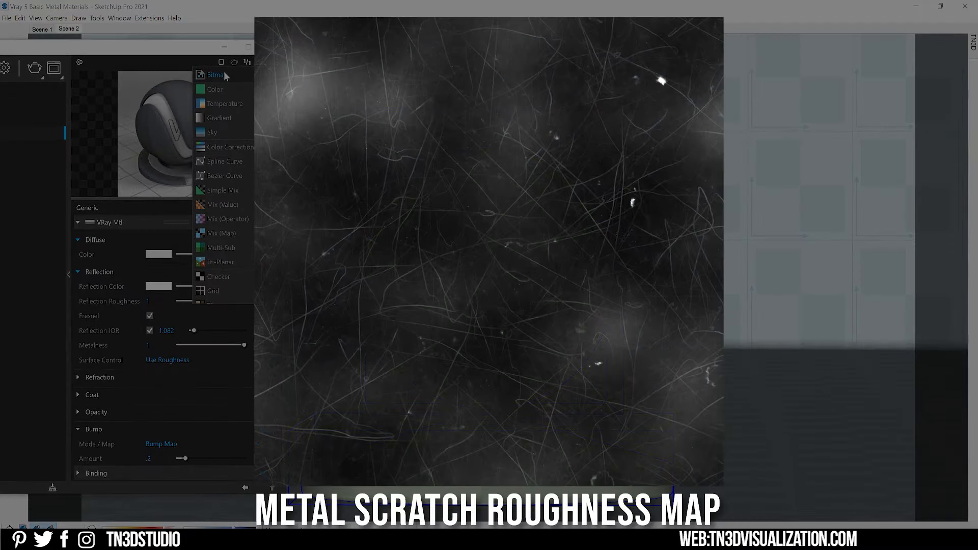
left_click(215, 75)
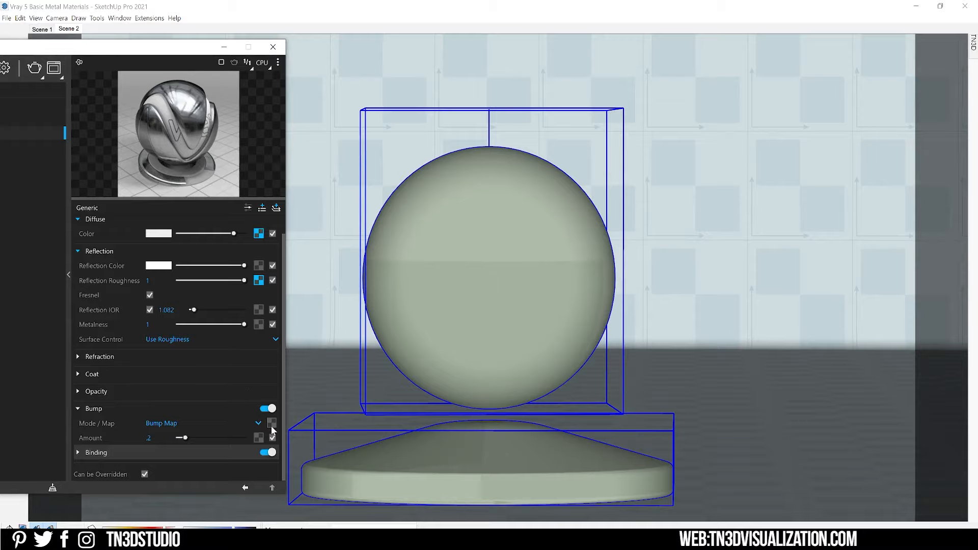
Load a brushed-metal bitmap as the bump map and return to the material.
left_click(272, 422)
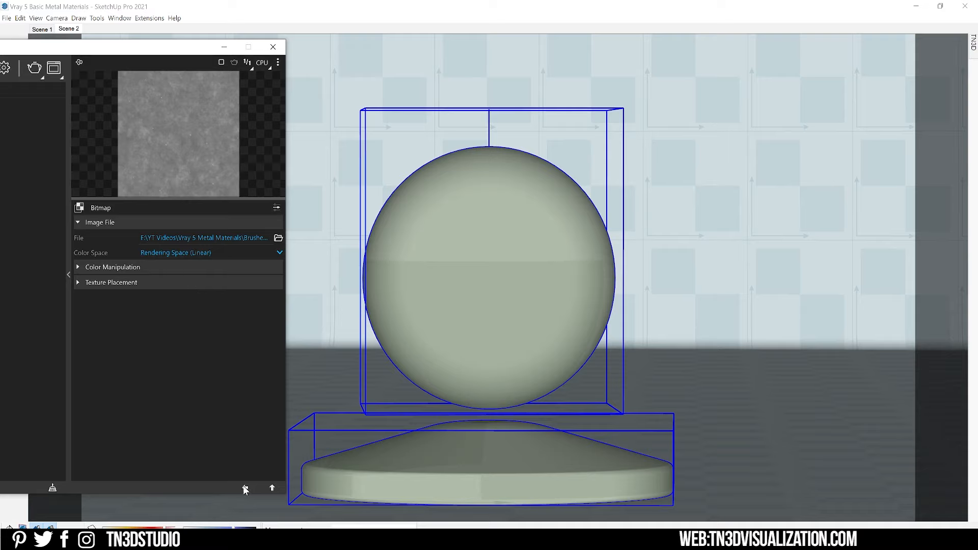
left_click(272, 488)
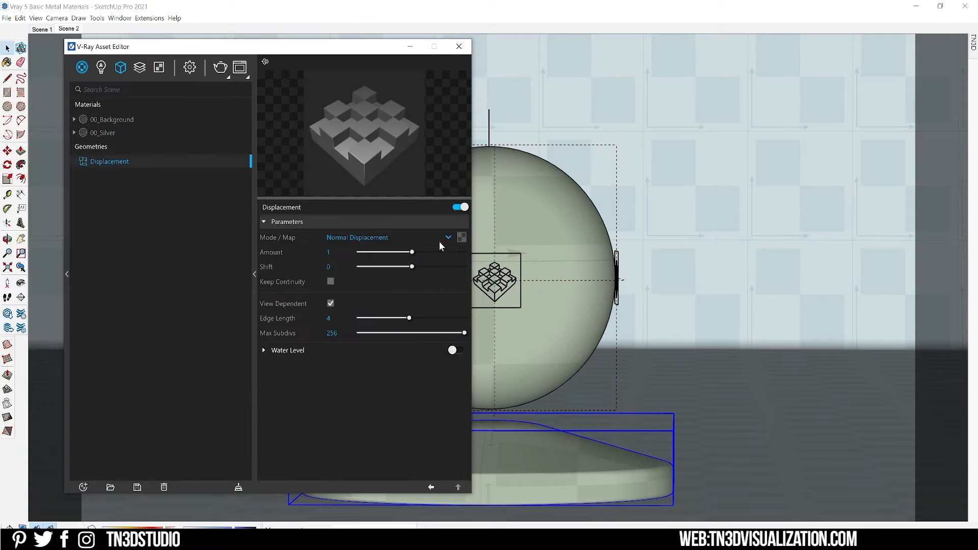
Inspect the Displacement geometry's Mode/Map setting in the V-Ray Asset Editor.
left_click(461, 237)
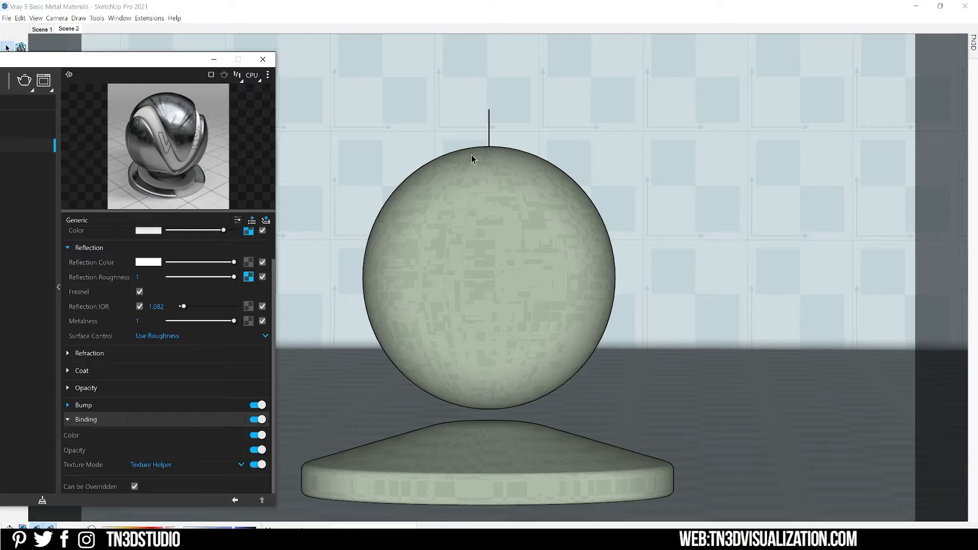
mouse_move(587, 91)
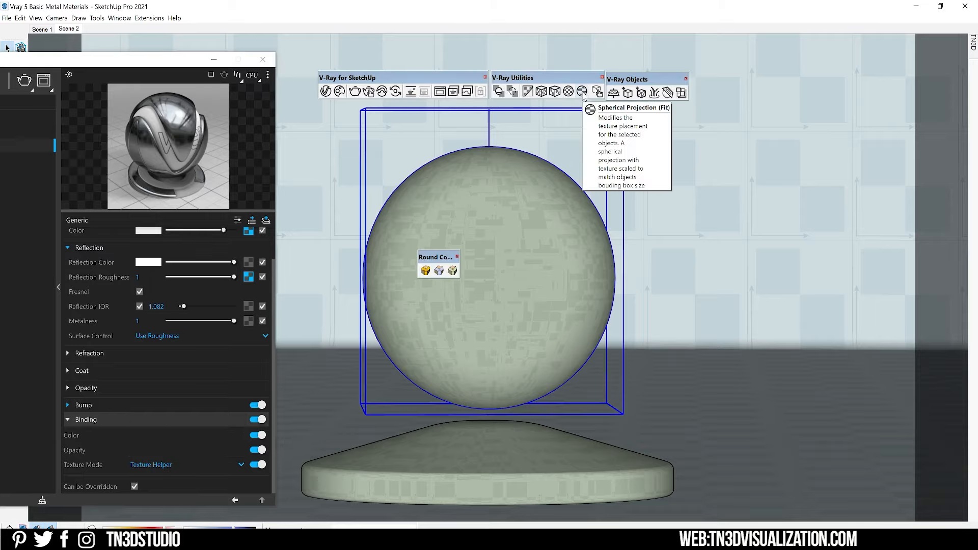
Apply Spherical Projection (Fit) to the selected sphere's patterned texture.
left_click(580, 91)
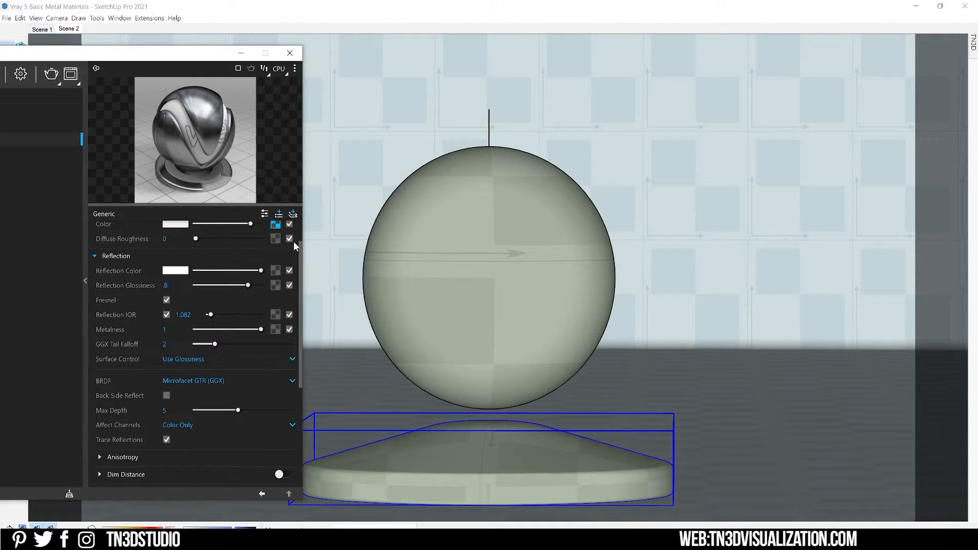
Expand the metal material's Reflection > Anisotropy options and drag the Anisotropy slider.
scroll("down", 3)
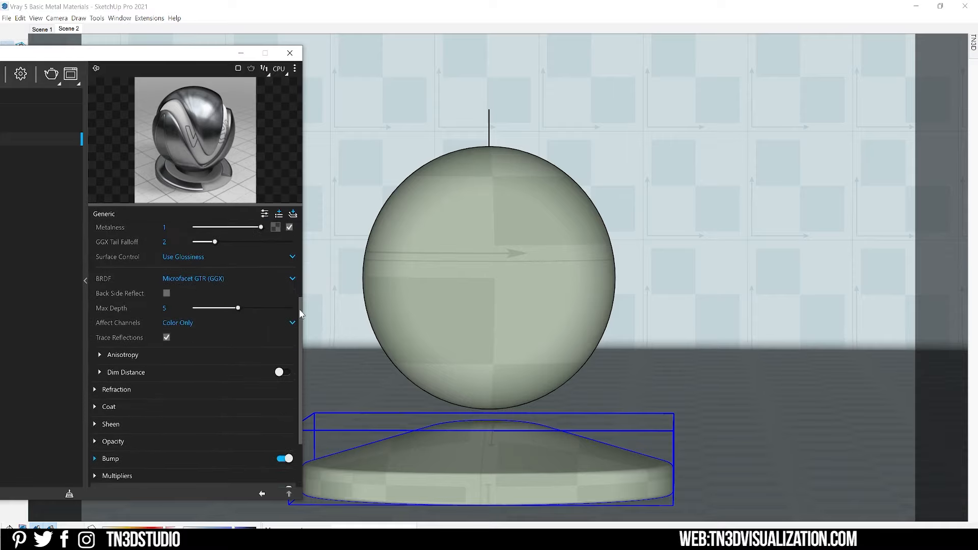
left_click(100, 354)
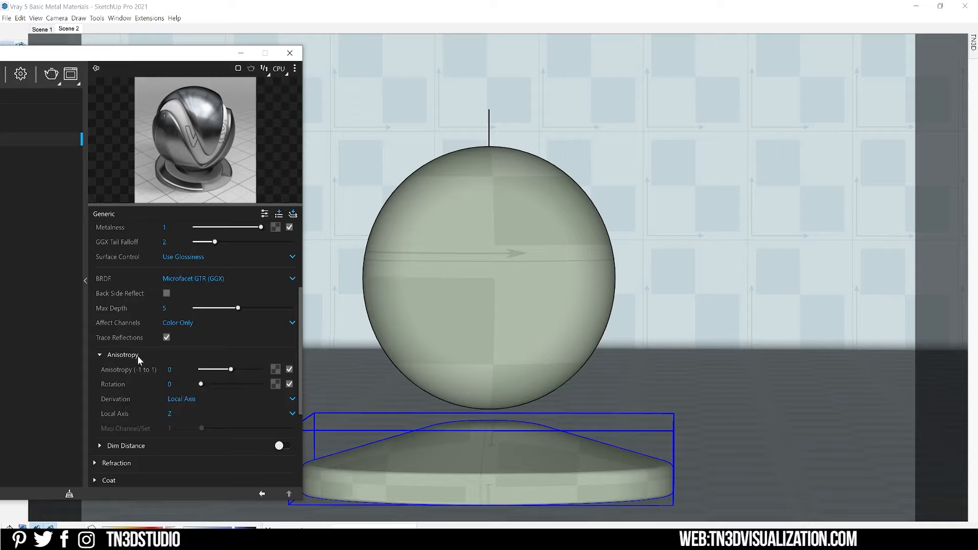
mouse_move(181, 368)
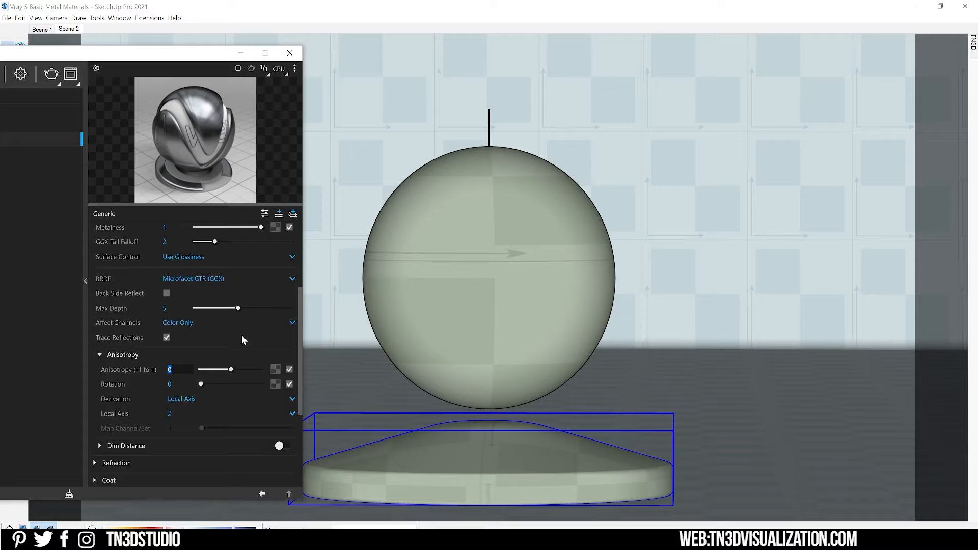
left_click_drag(214, 369, 254, 369)
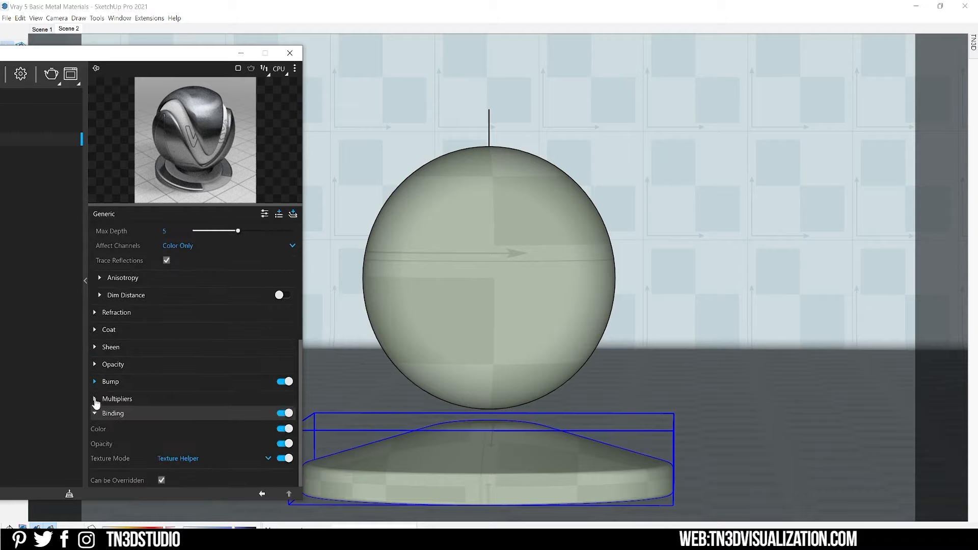
left_click(95, 382)
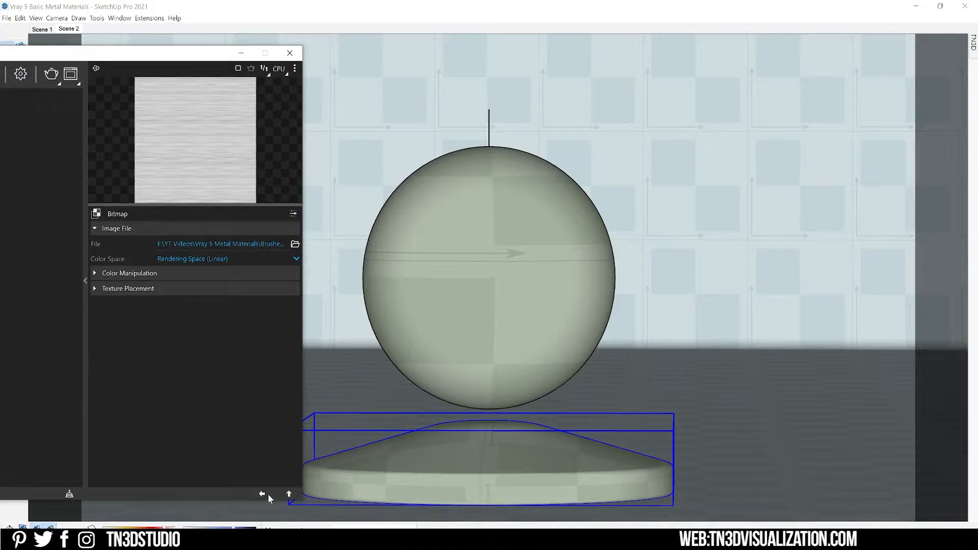
left_click(261, 494)
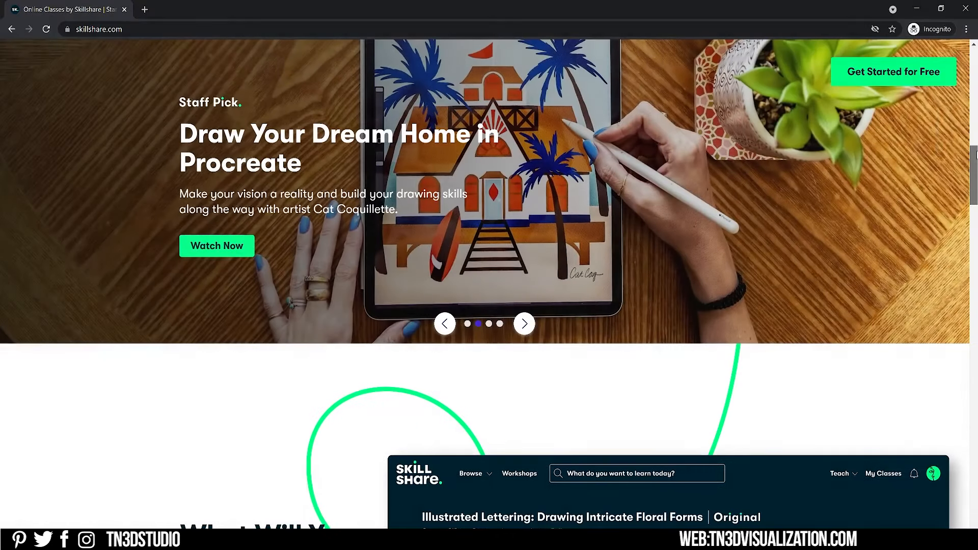
Open the Part 2 V-Ray class and play the Asset Editor Materials lessons.
scroll("down", 3)
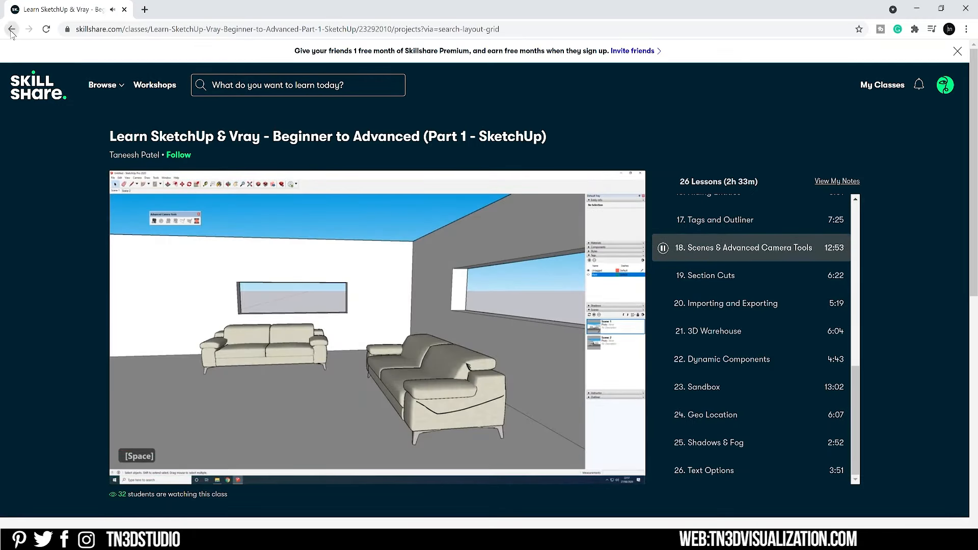
left_click(11, 28)
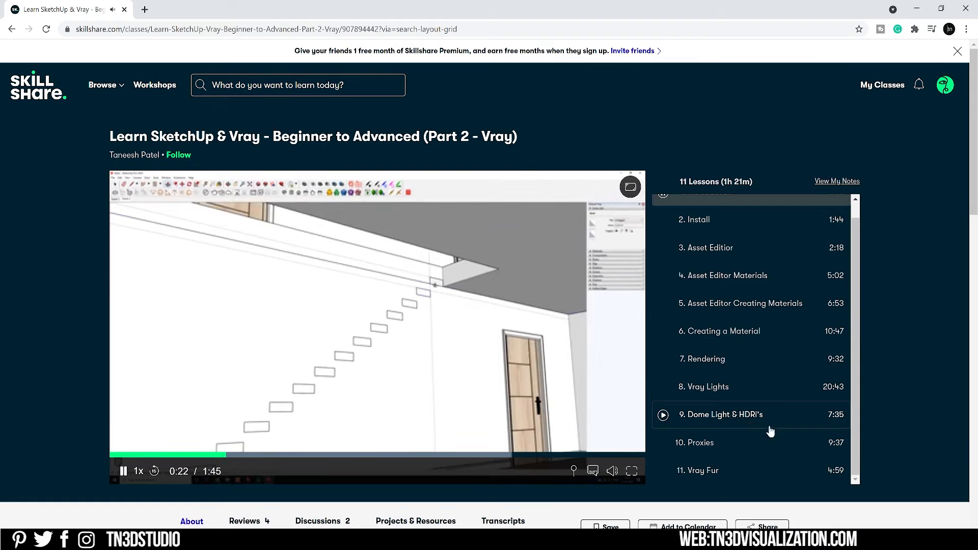
left_click(724, 275)
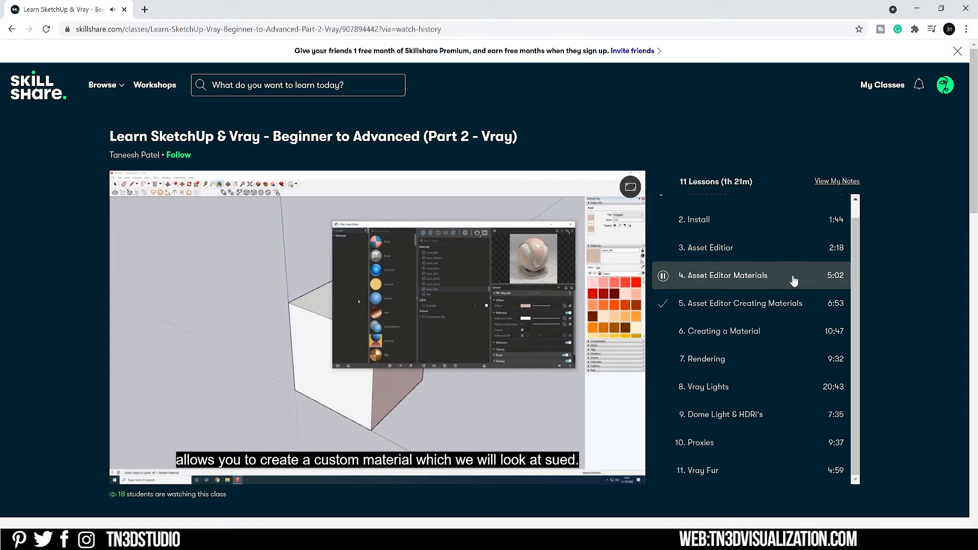
left_click(741, 303)
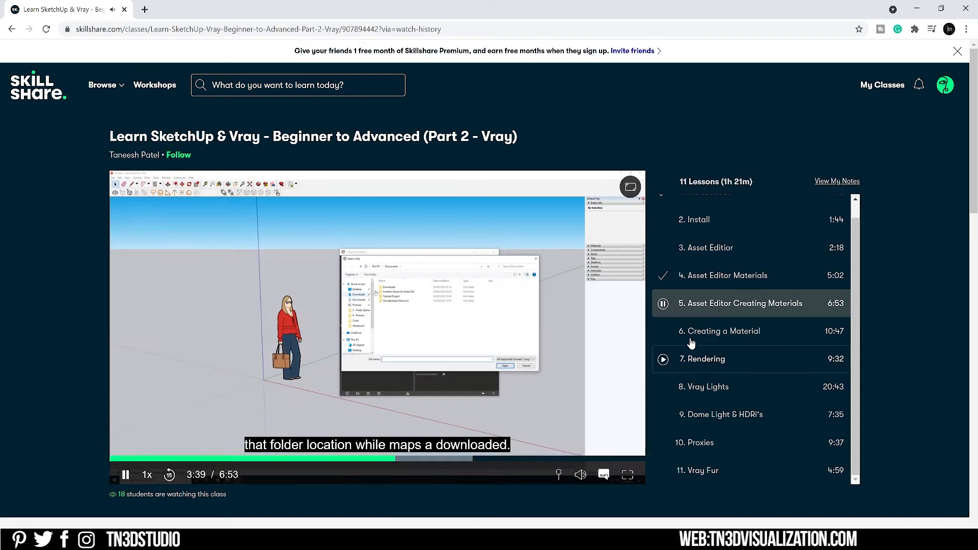
left_click(720, 330)
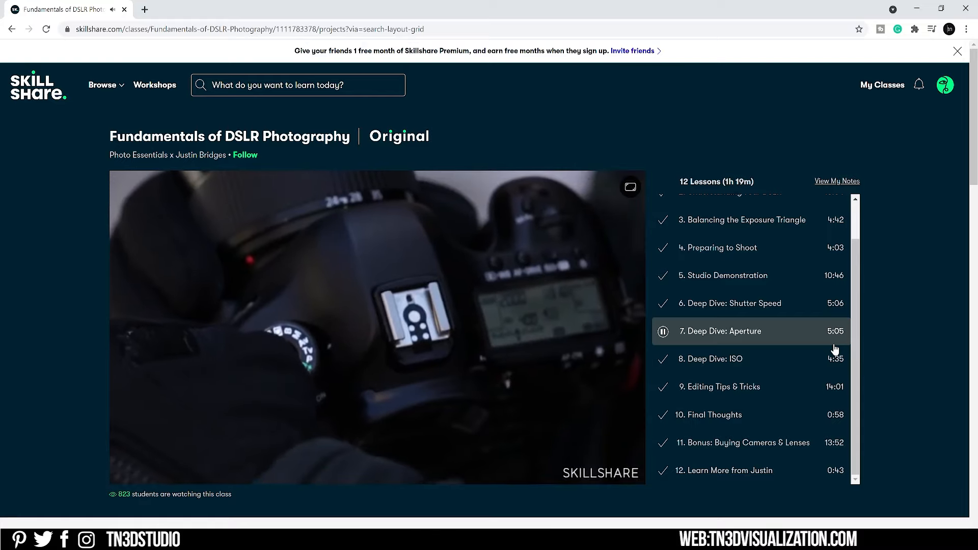
Open the Plan Your New Path workshop and scroll through its About section.
left_click(154, 85)
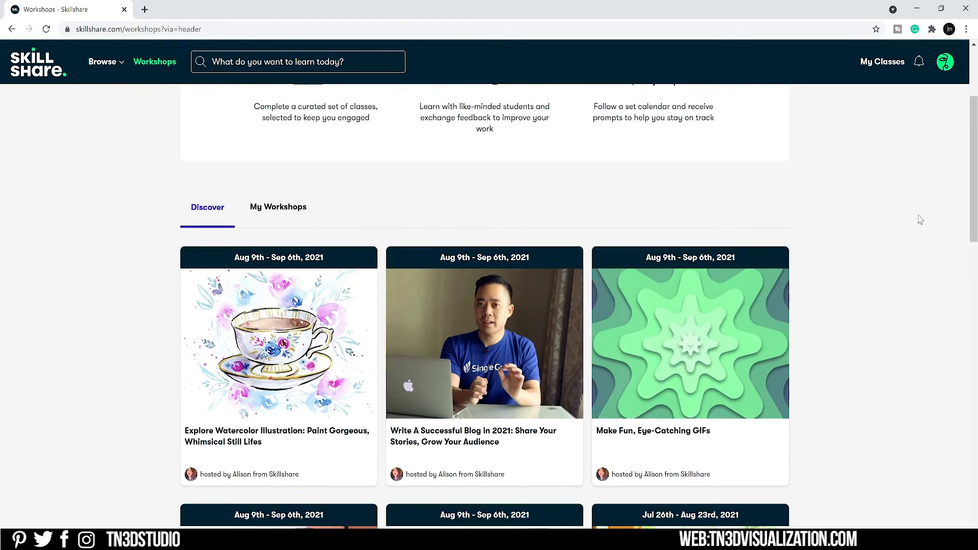
scroll("down", 3)
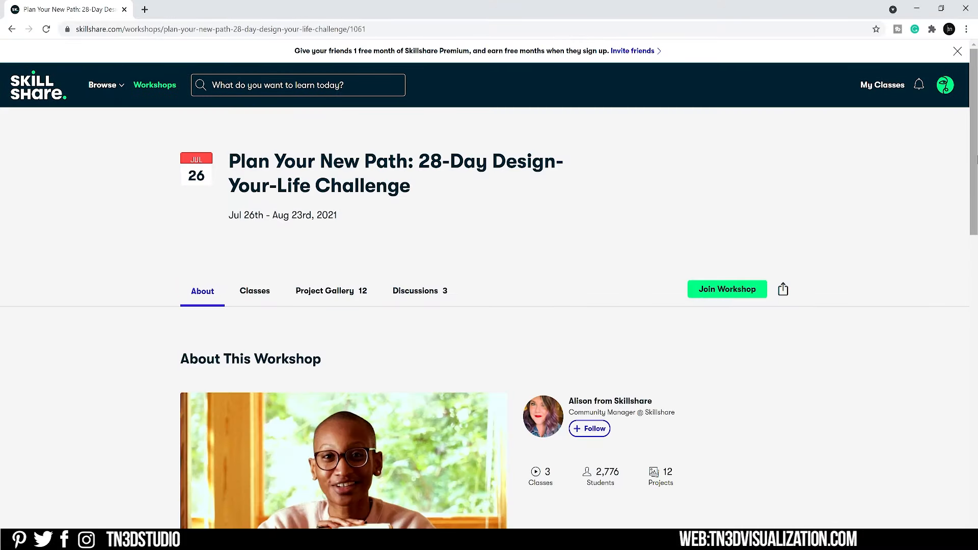
scroll("down", 3)
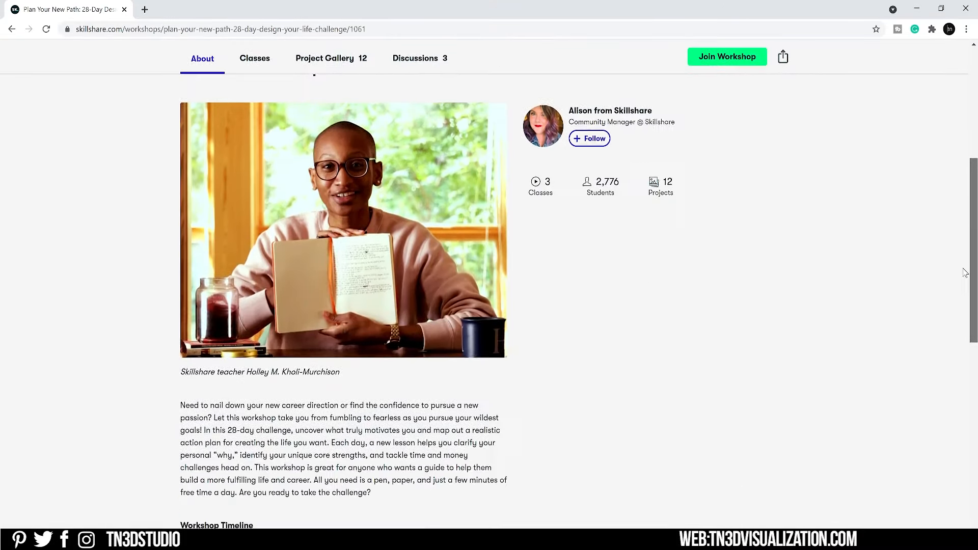
scroll("down", 3)
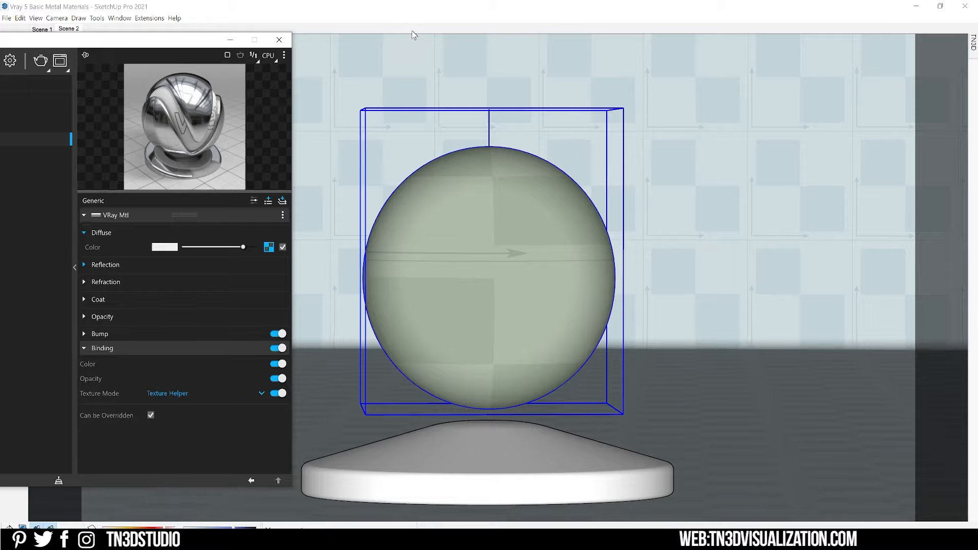
mouse_move(200, 45)
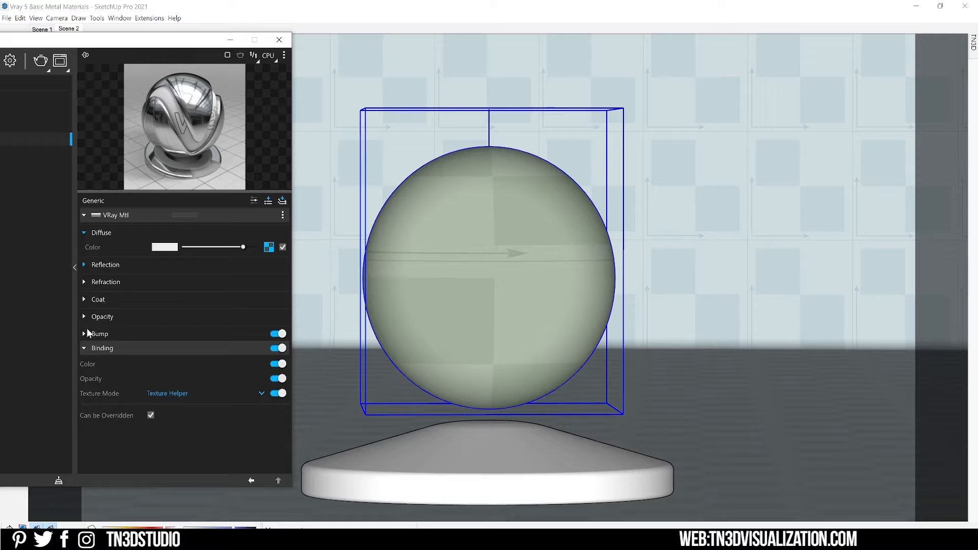
left_click(84, 333)
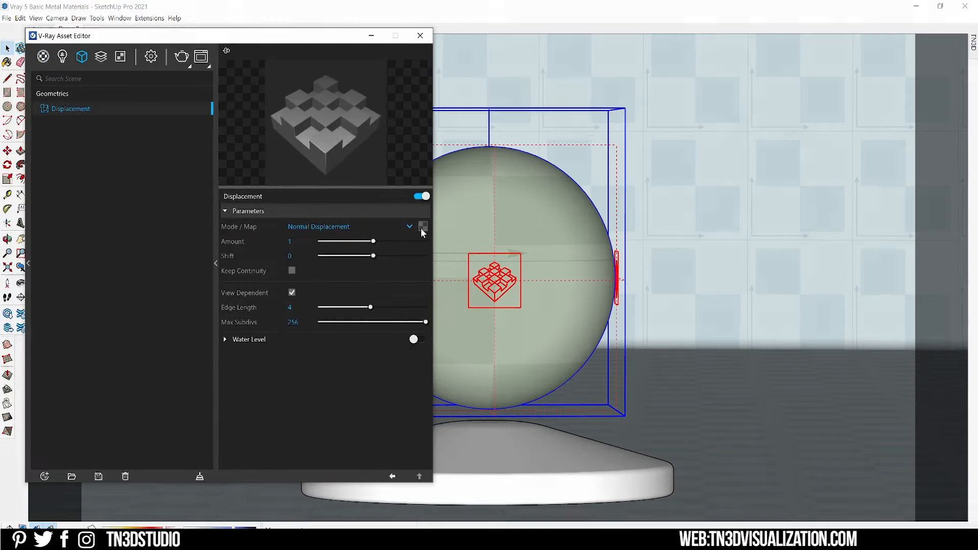
Attach a Bitmap to the Displacement Mode/Map slot and set its color space.
left_click(422, 226)
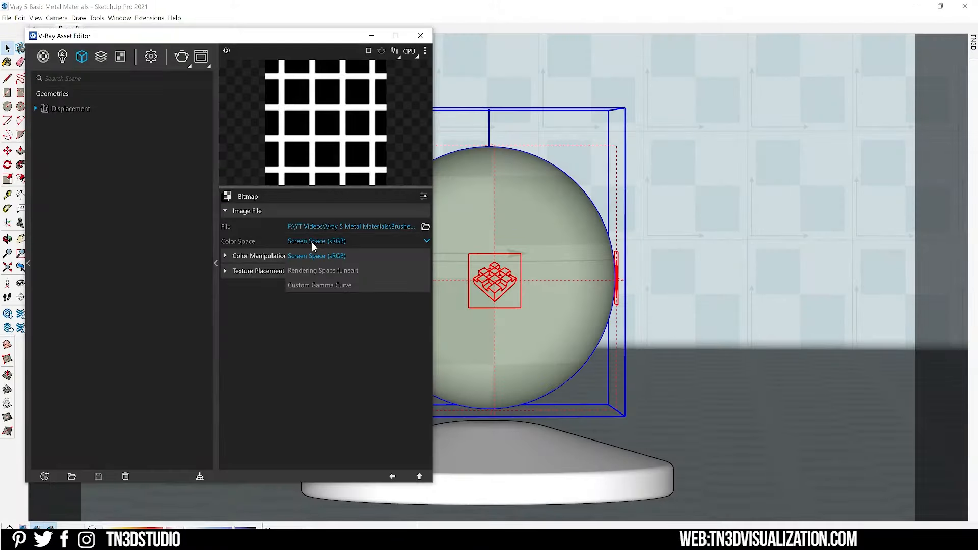
left_click(69, 108)
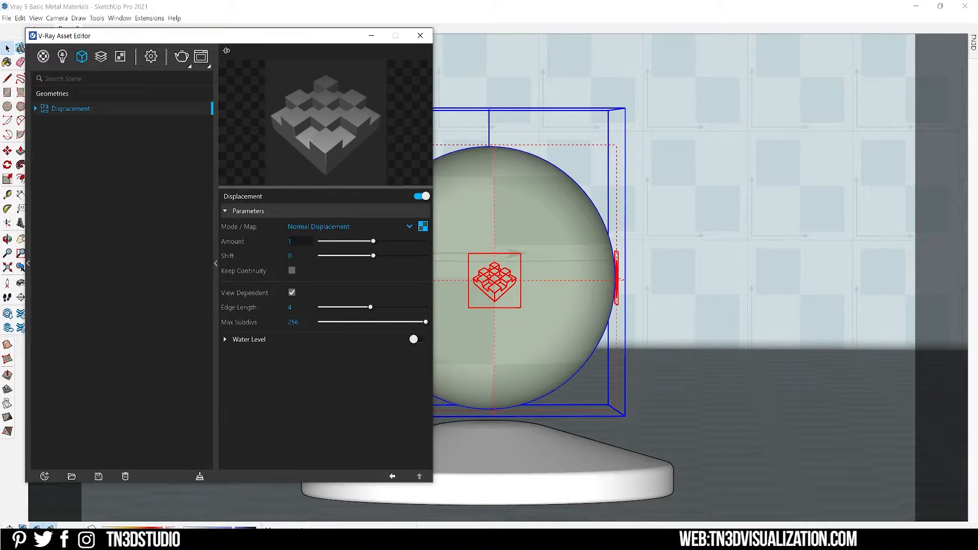
left_click_drag(372, 242, 336, 241)
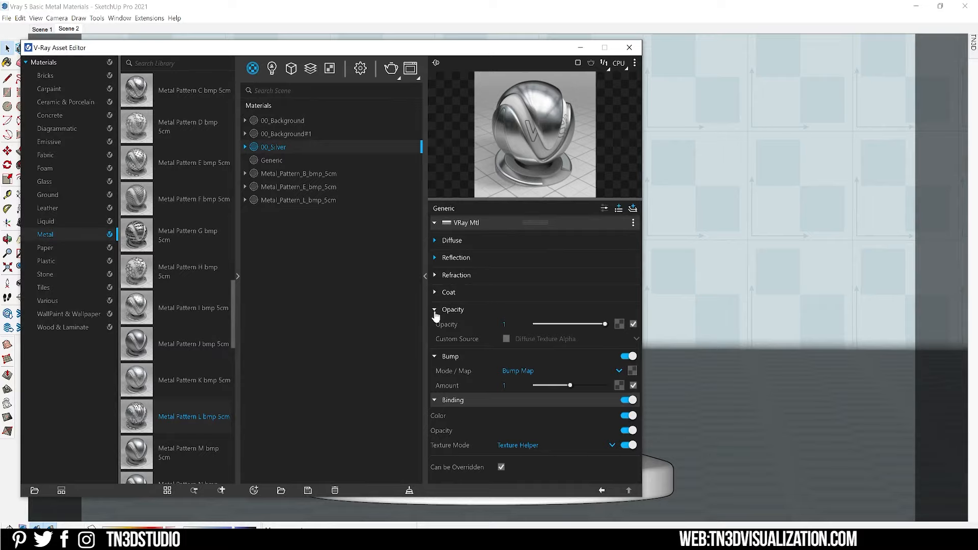
mouse_move(619, 324)
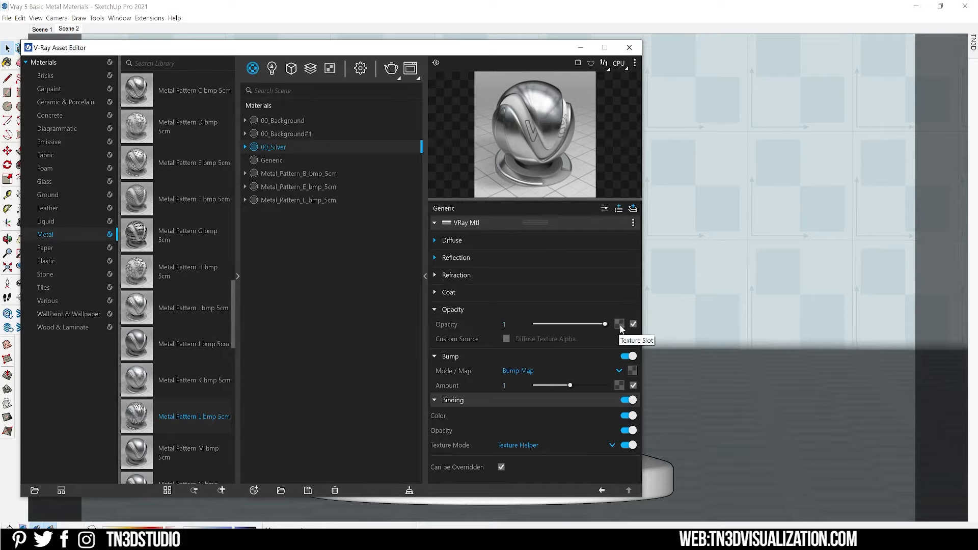
Feed 00_Silver's opacity with a Bitmap in Rendering Space (Linear) color space.
left_click(619, 324)
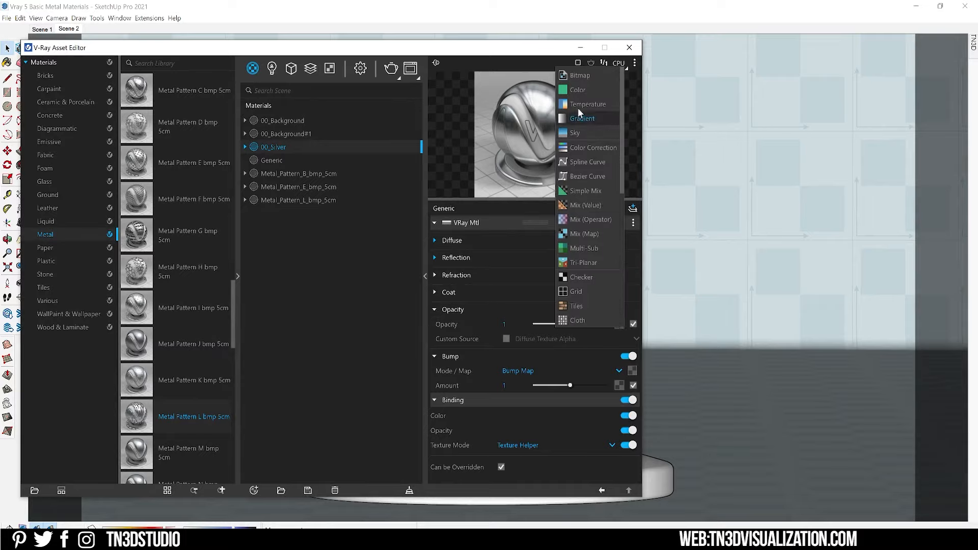
left_click(579, 75)
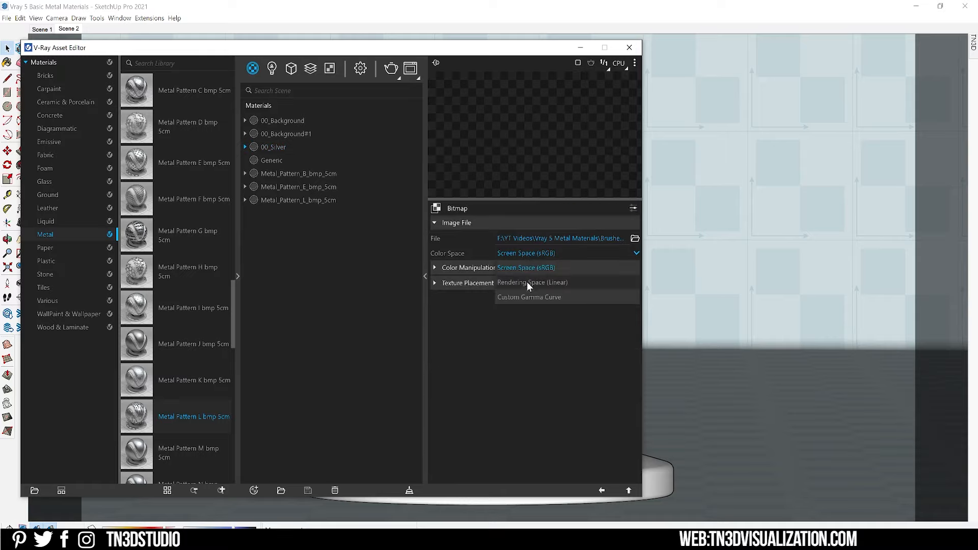
left_click(532, 281)
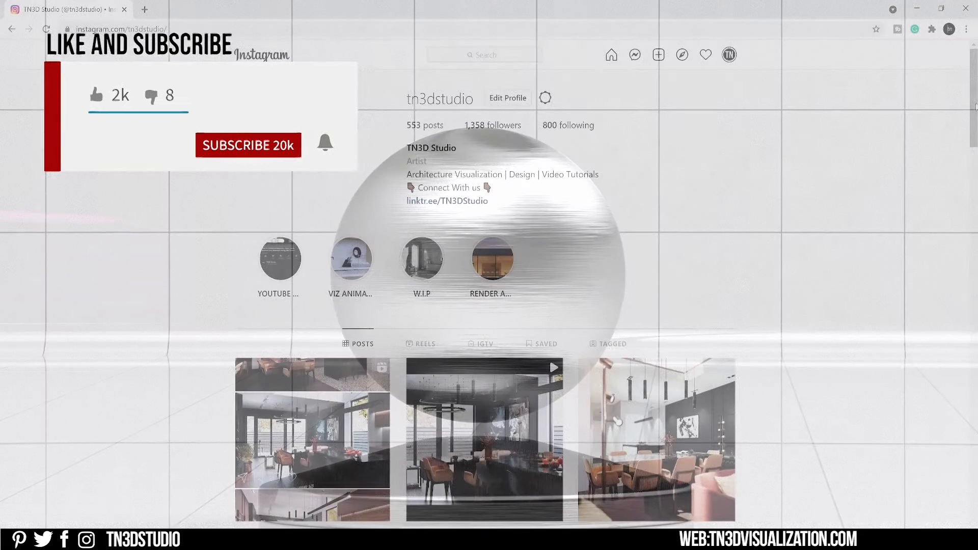
Scroll down through TN3D Studio's Instagram grid of interior renders.
scroll("down", 3)
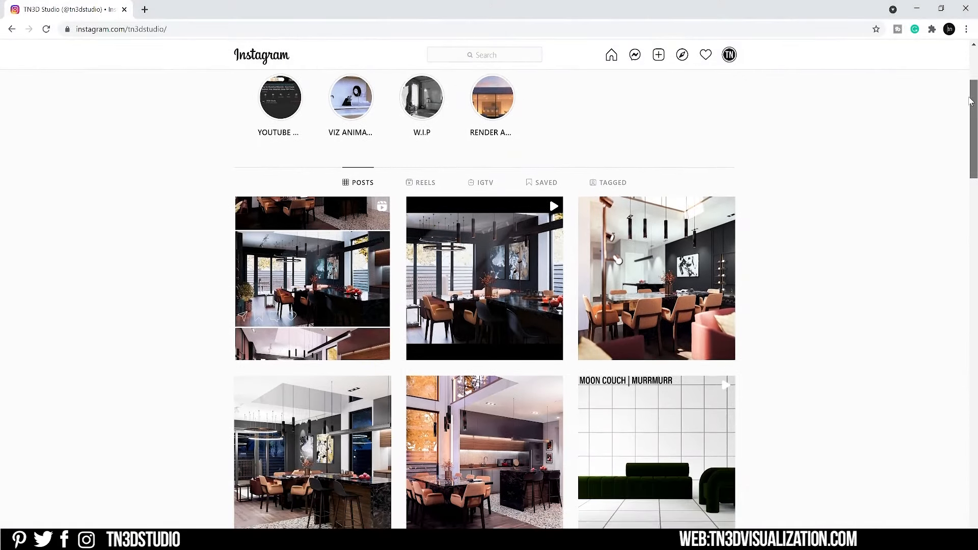
scroll("down", 3)
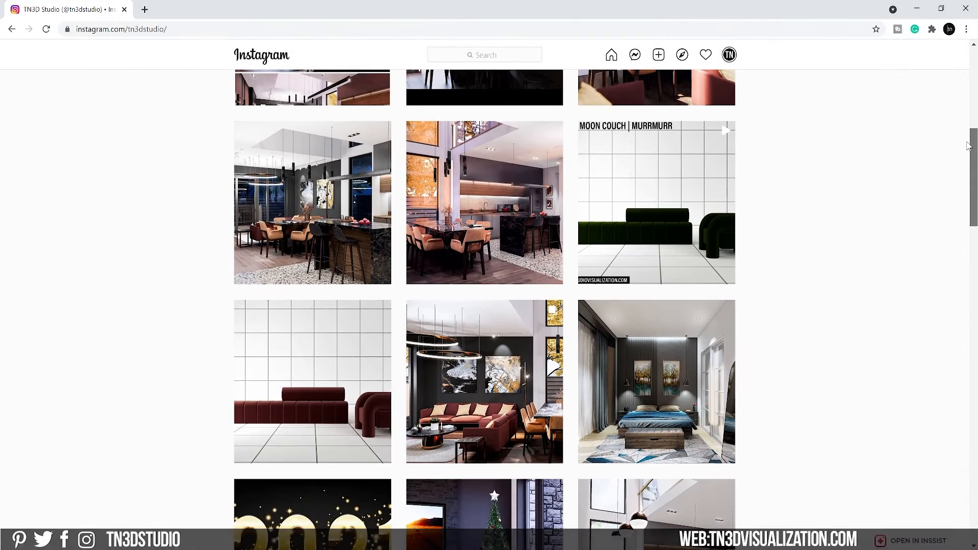